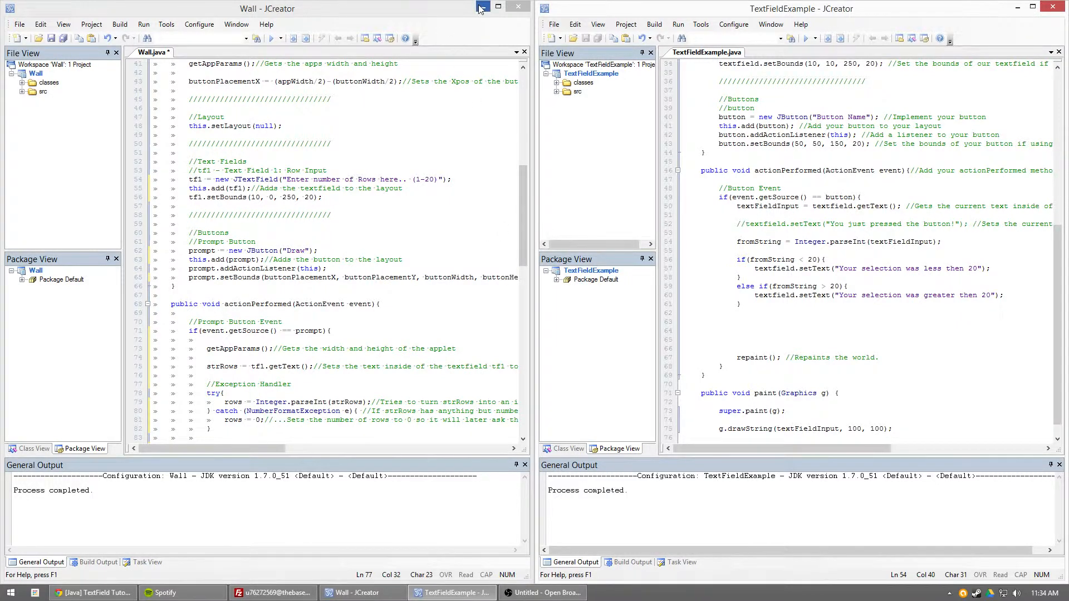
# Minimize the Wall project window so only TextFieldExample stays on screen.
pyautogui.click(498, 8)
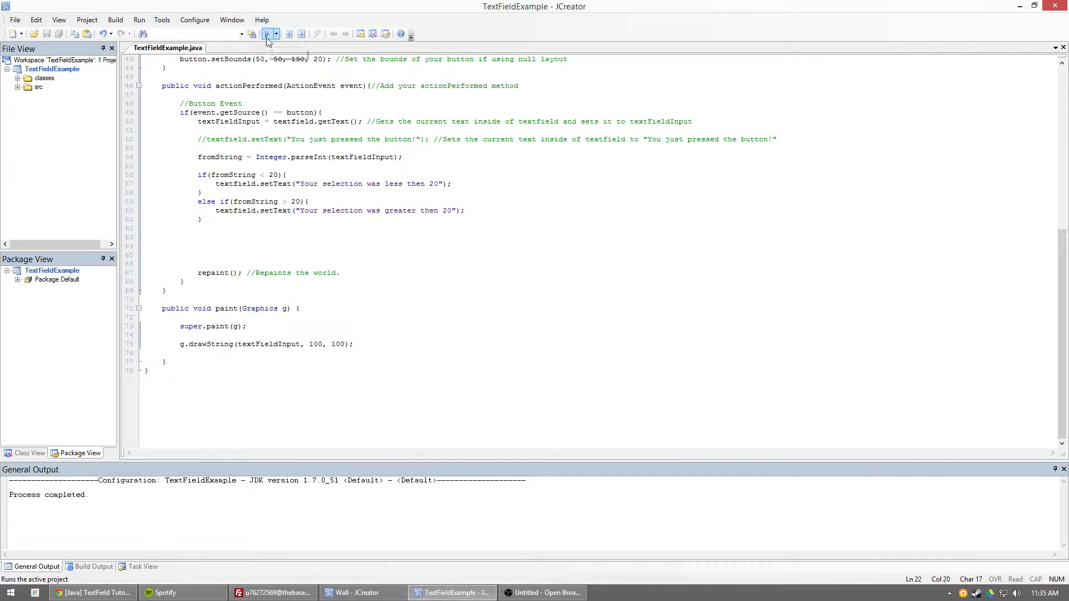
pyautogui.moveTo(266, 33)
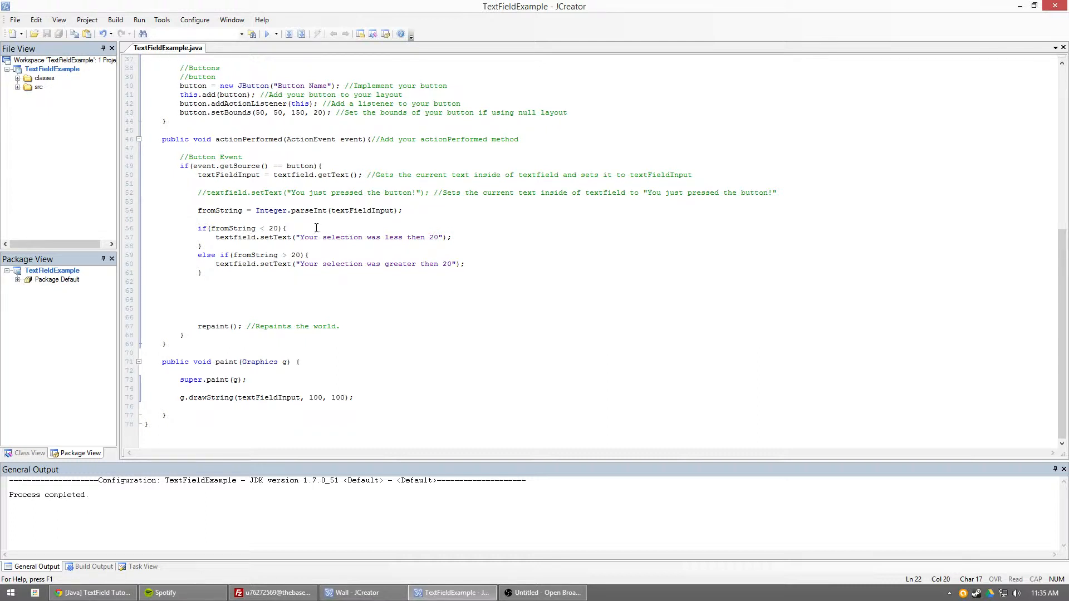
pyautogui.doubleClick(247, 175)
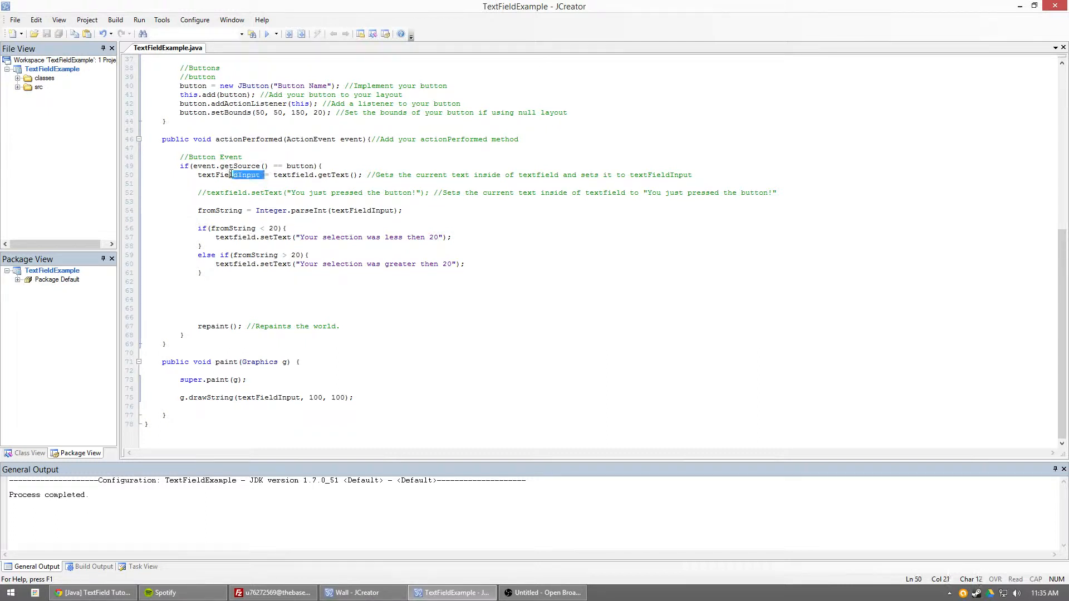
pyautogui.click(259, 175)
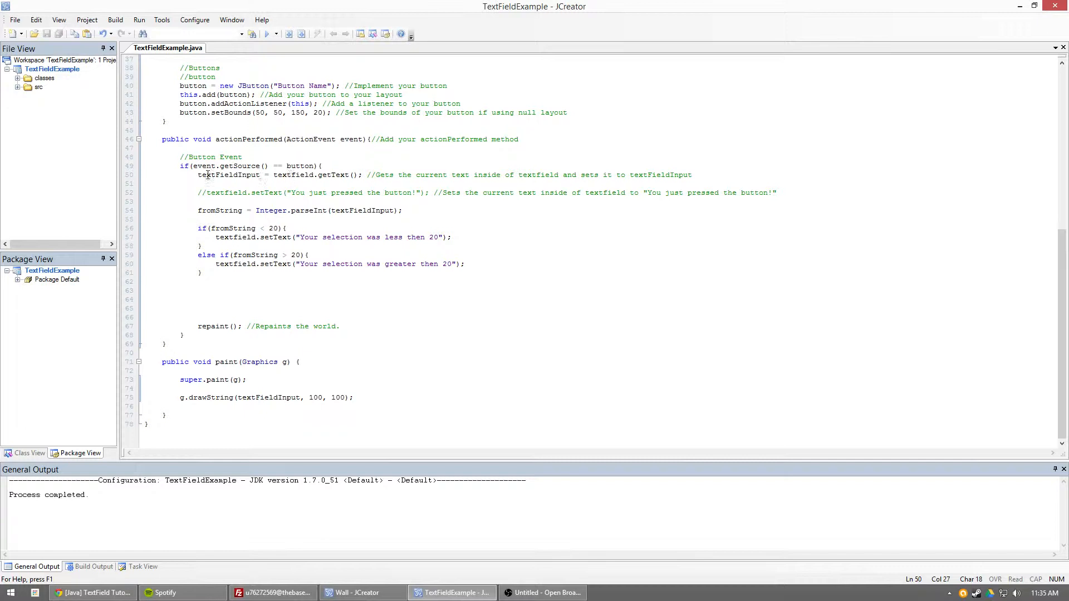
pyautogui.doubleClick(228, 174)
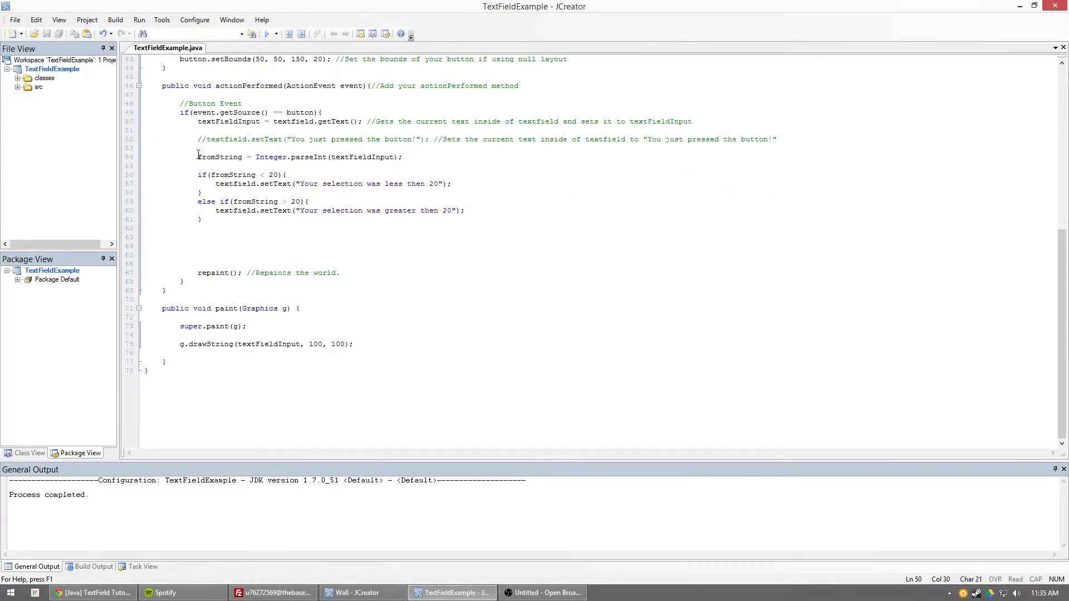
pyautogui.doubleClick(219, 157)
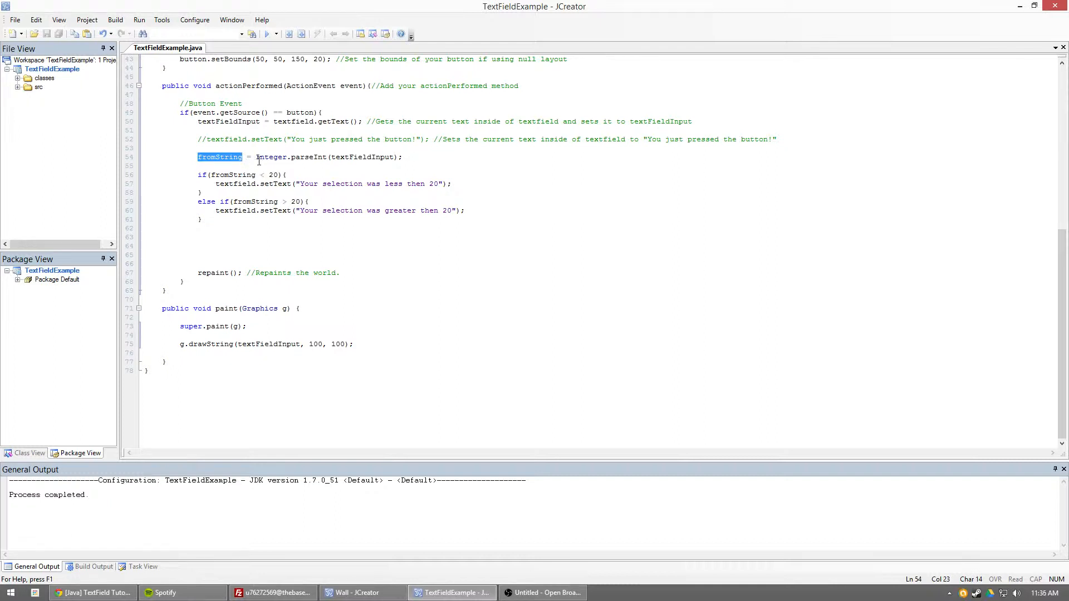
pyautogui.click(259, 157)
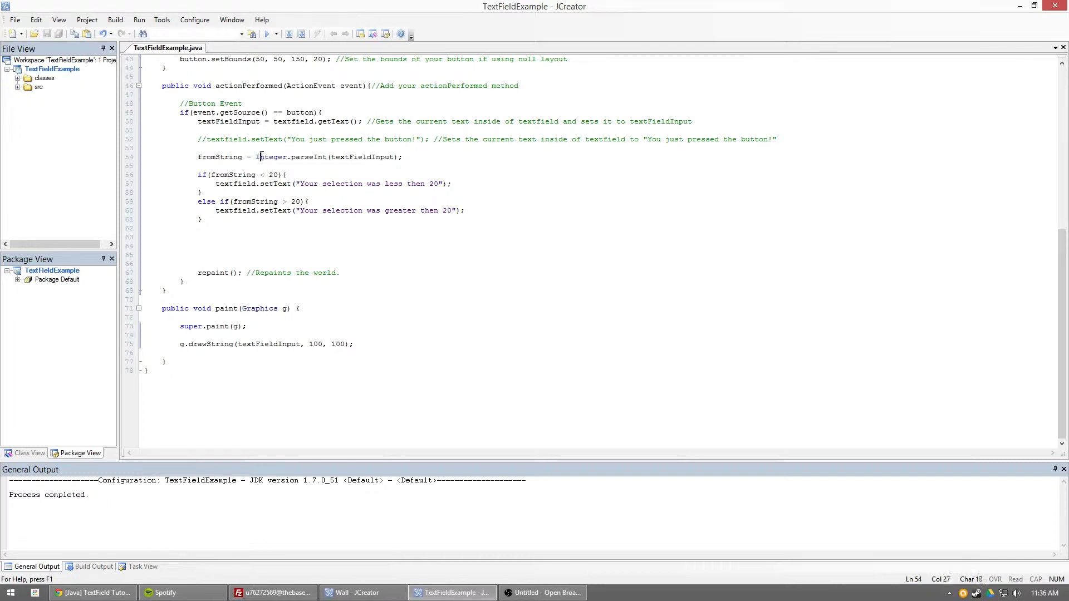
pyautogui.moveTo(310, 169)
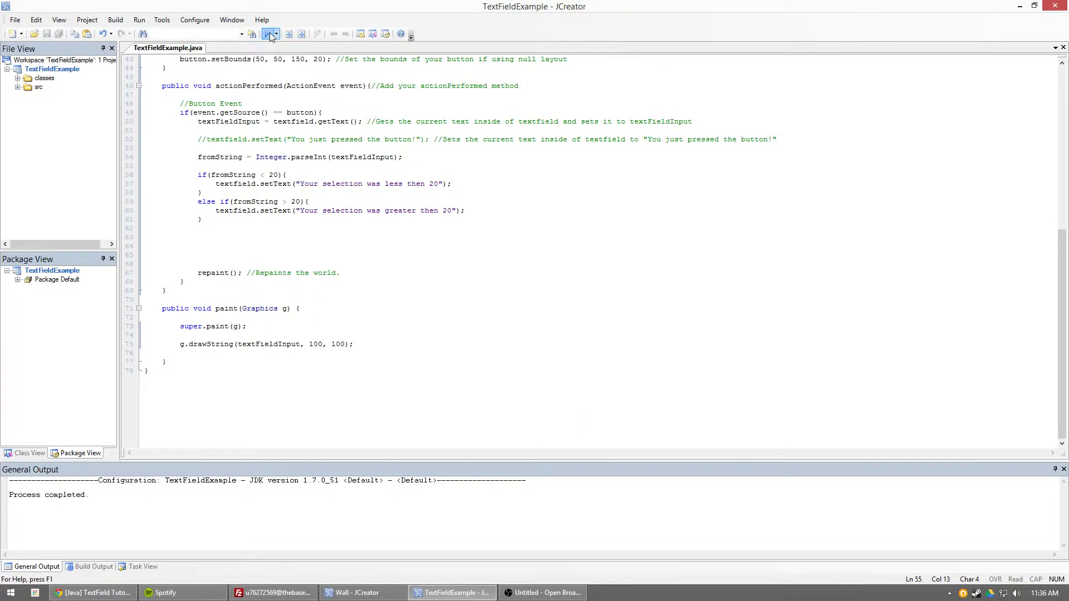
# Run the applet and submit 22, then 5, to see the greater-than and less-than-20 messages.
pyautogui.click(270, 34)
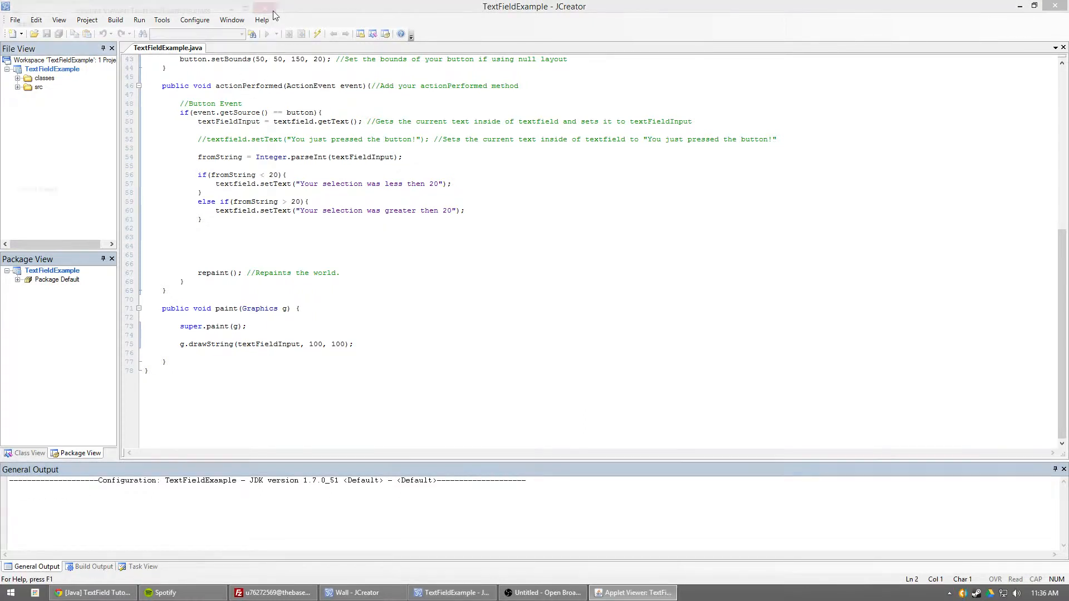
pyautogui.click(632, 592)
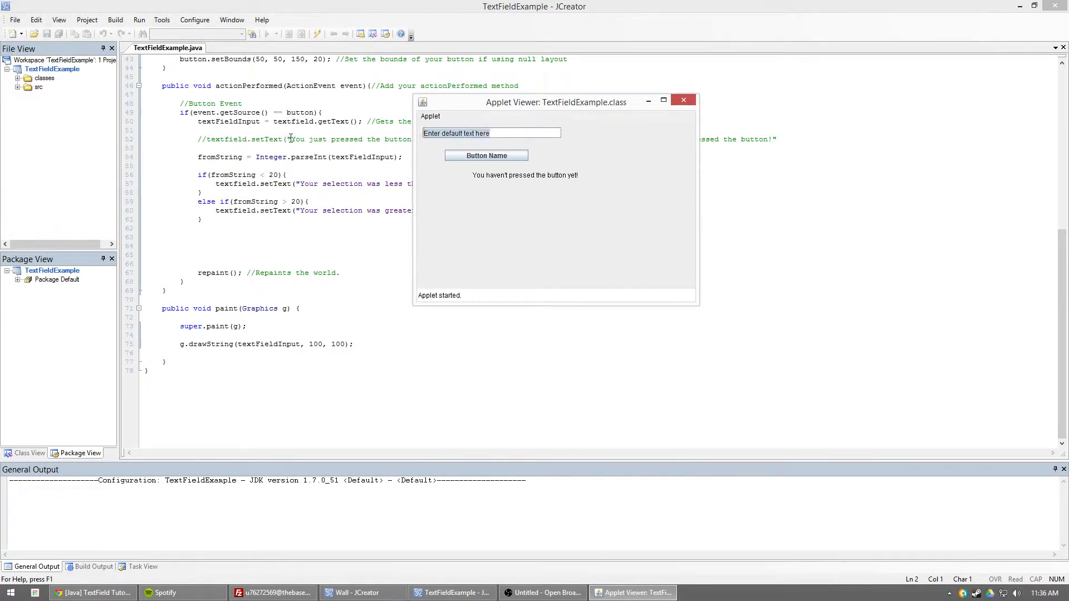
pyautogui.write('c')
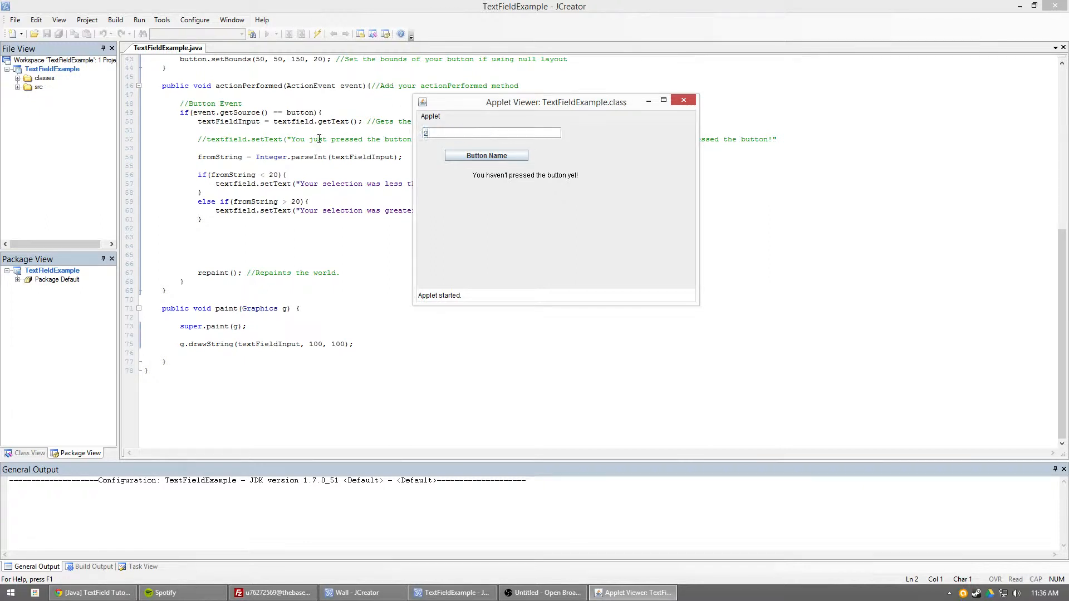
pyautogui.write('0')
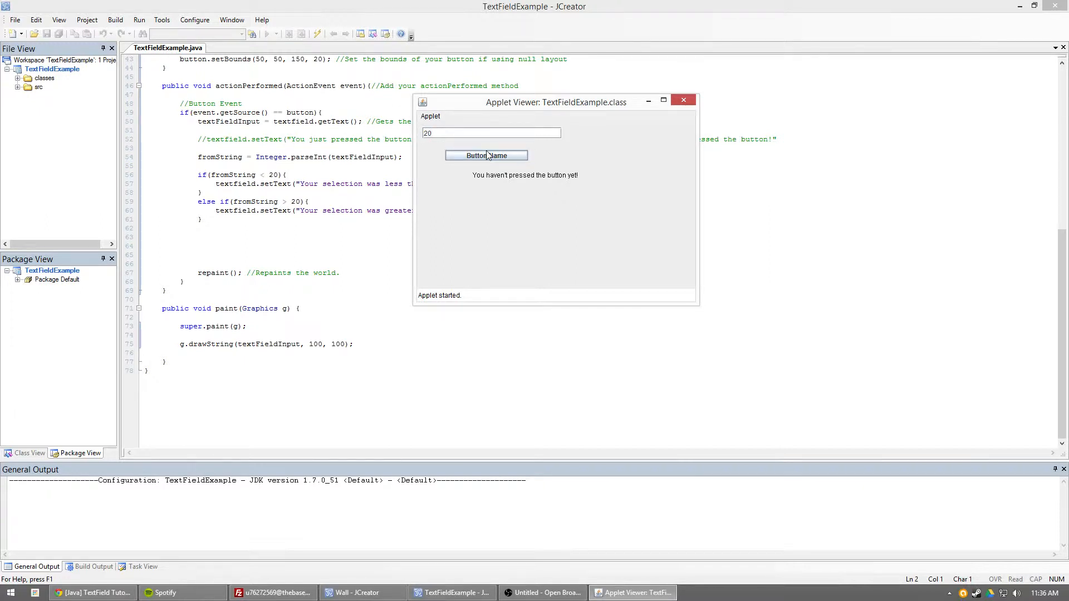
pyautogui.moveTo(555, 103); pyautogui.dragTo(681, 99)
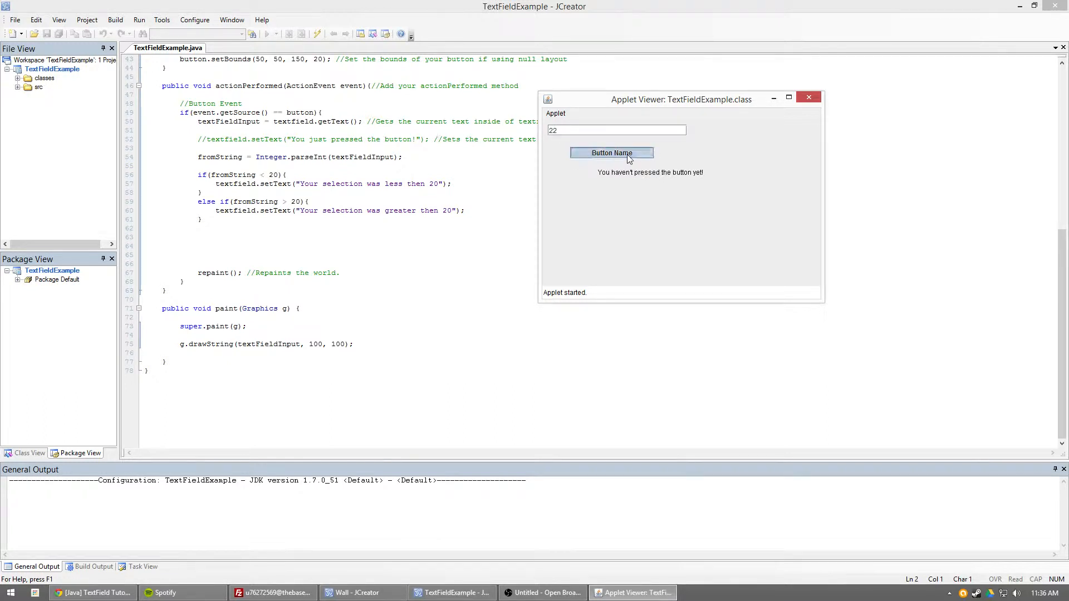
pyautogui.click(610, 152)
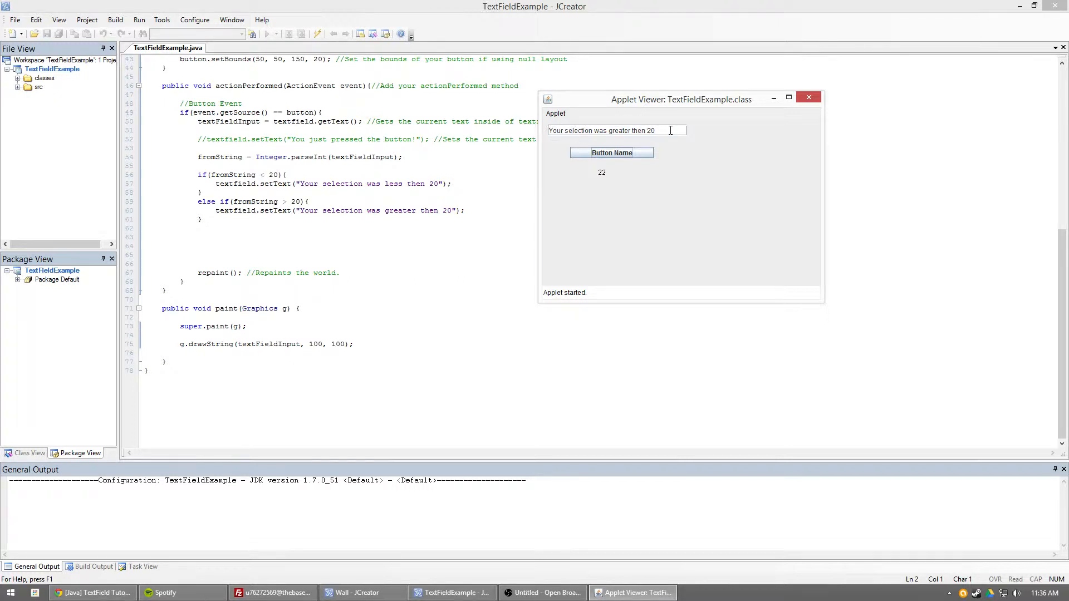
pyautogui.write('5')
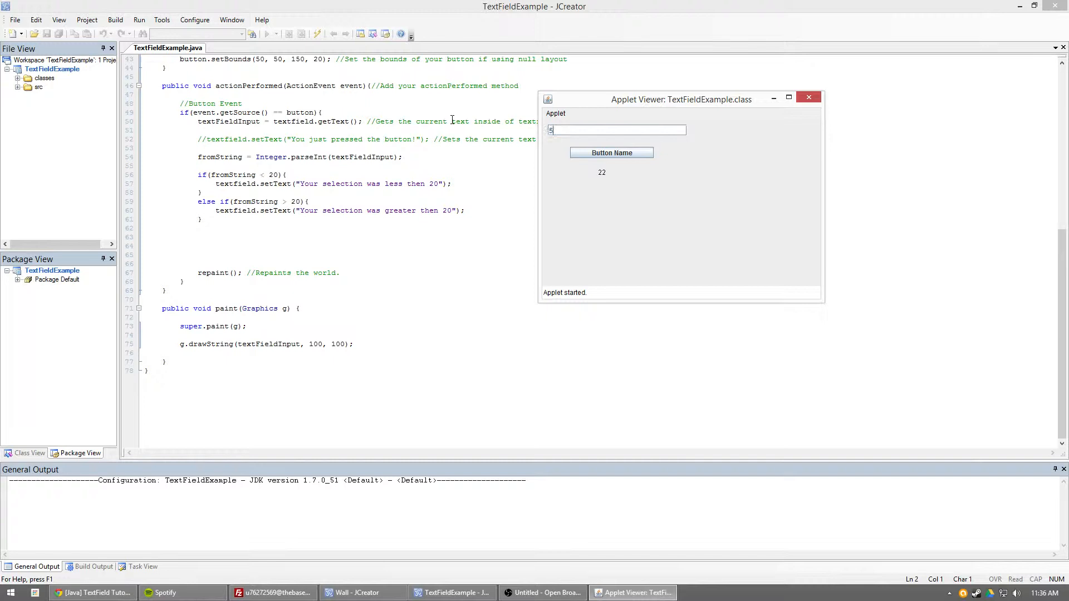
pyautogui.click(611, 152)
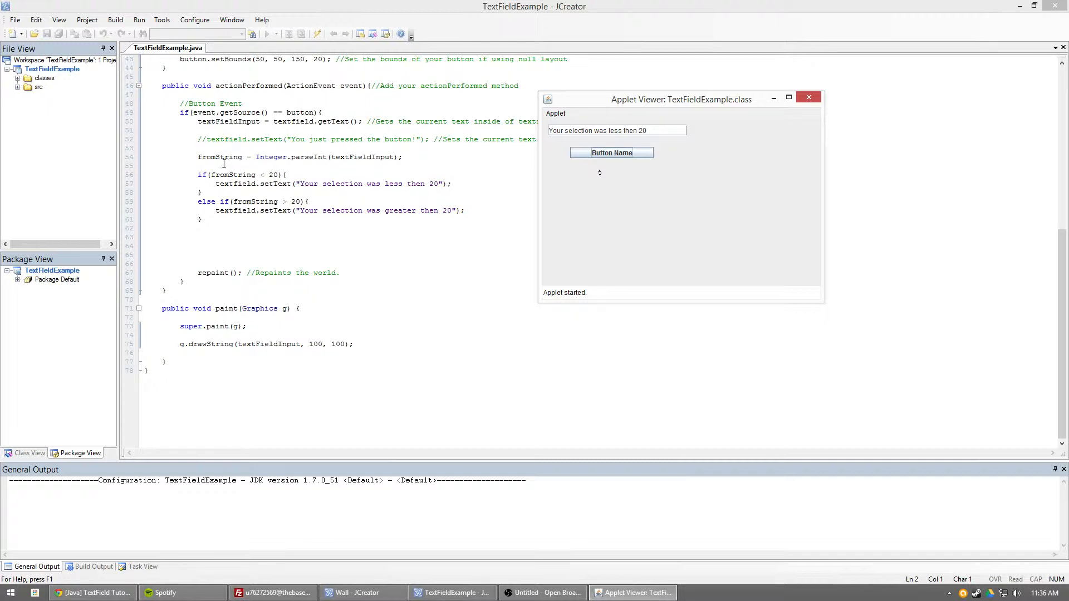
pyautogui.moveTo(205, 192)
pyautogui.write('2')
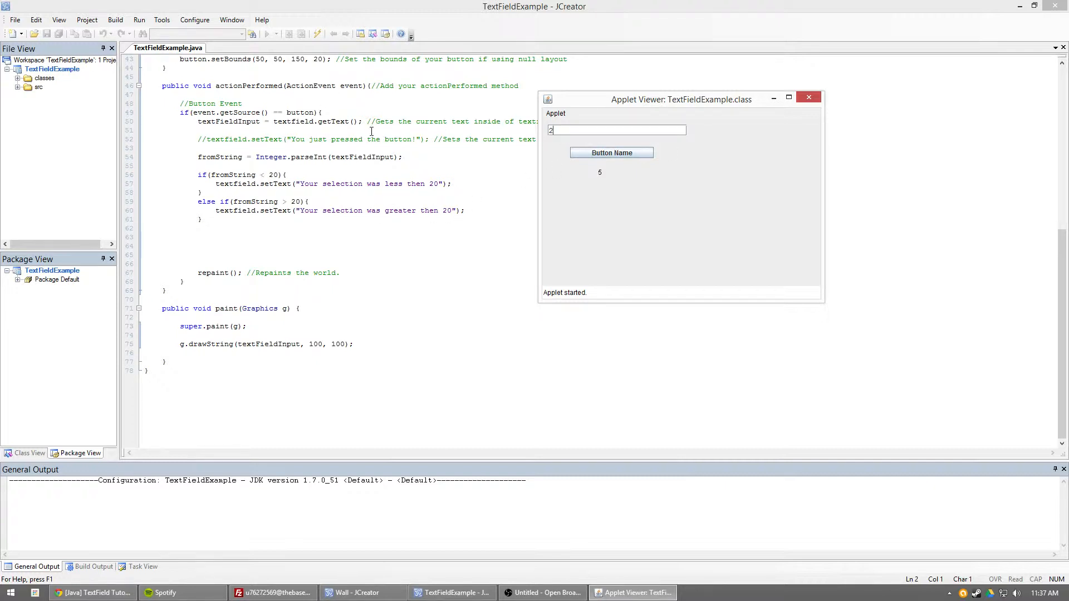
# Submit 20, then 'john', and move the applet aside to reveal the NumberFormatException.
pyautogui.click(611, 152)
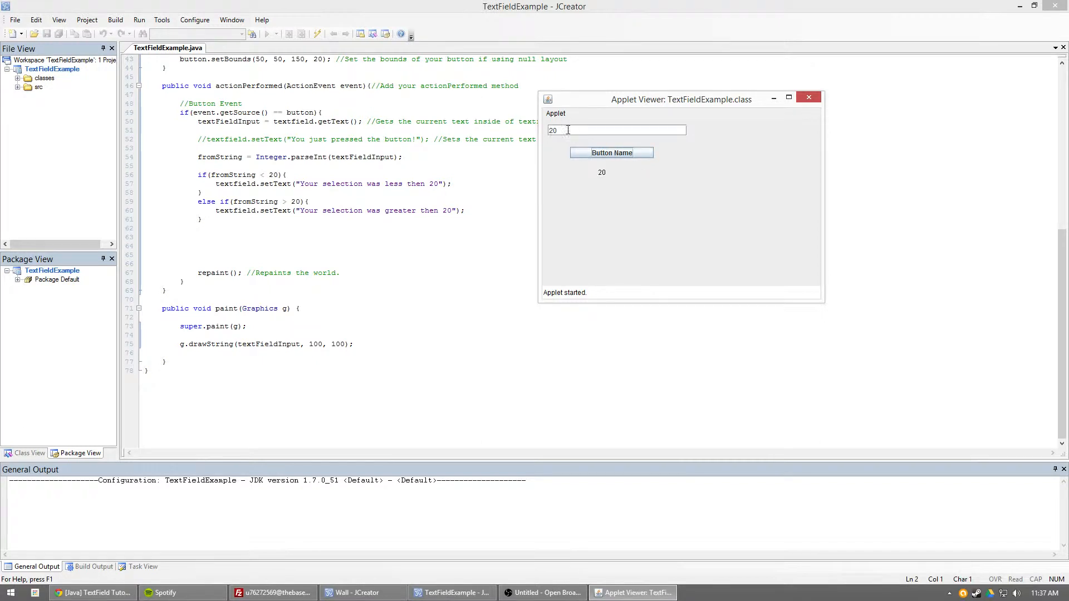
pyautogui.moveTo(298, 149)
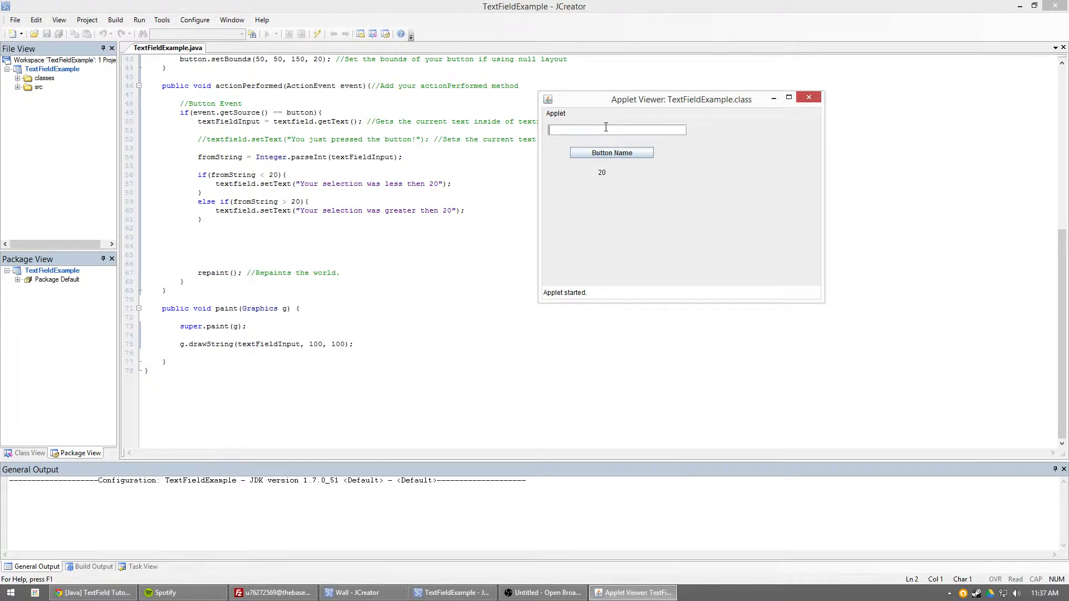
pyautogui.write('john')
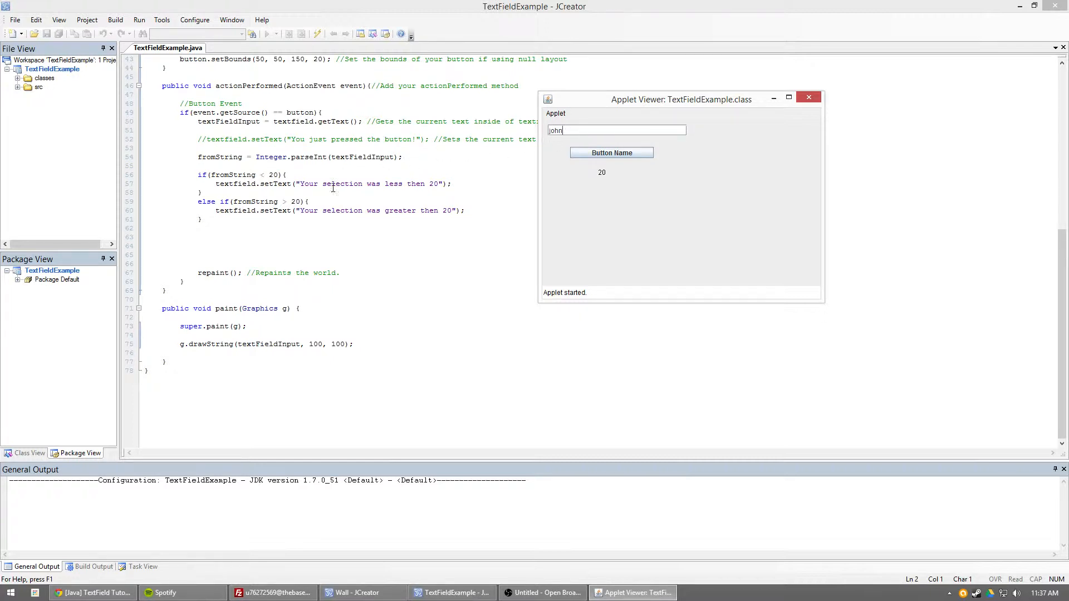
pyautogui.click(611, 152)
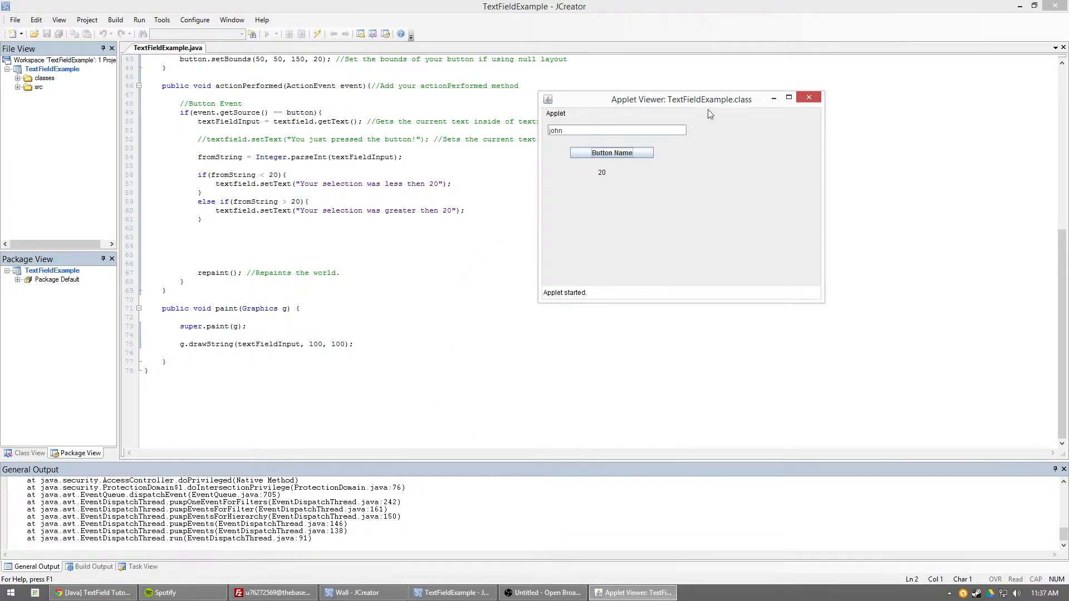
pyautogui.moveTo(709, 99); pyautogui.dragTo(852, 140)
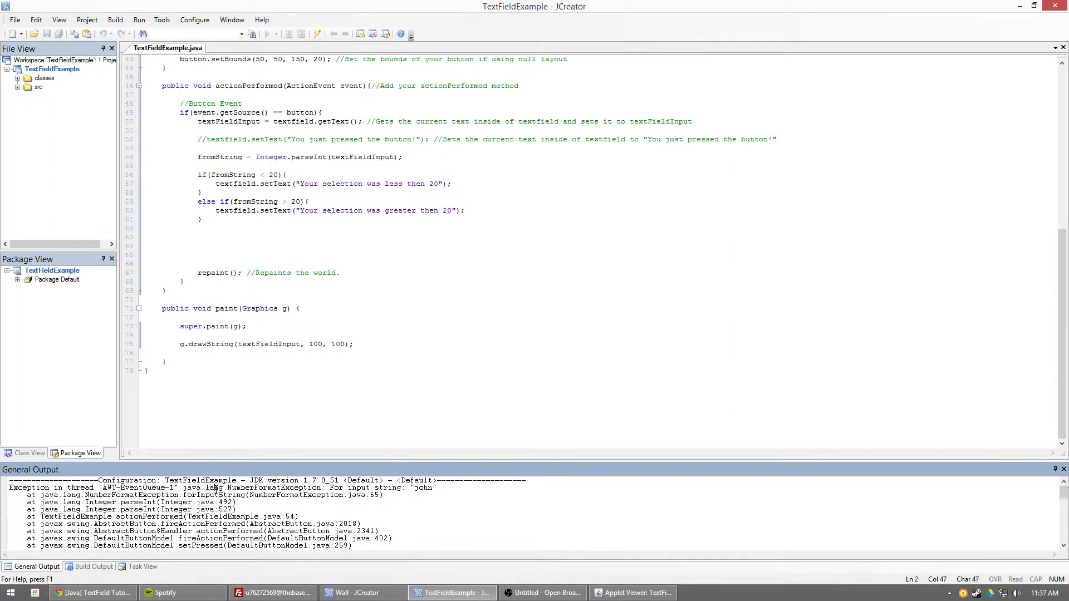
# Highlight the NumberFormatException and the offending 'john' string in General Output.
pyautogui.doubleClick(239, 487)
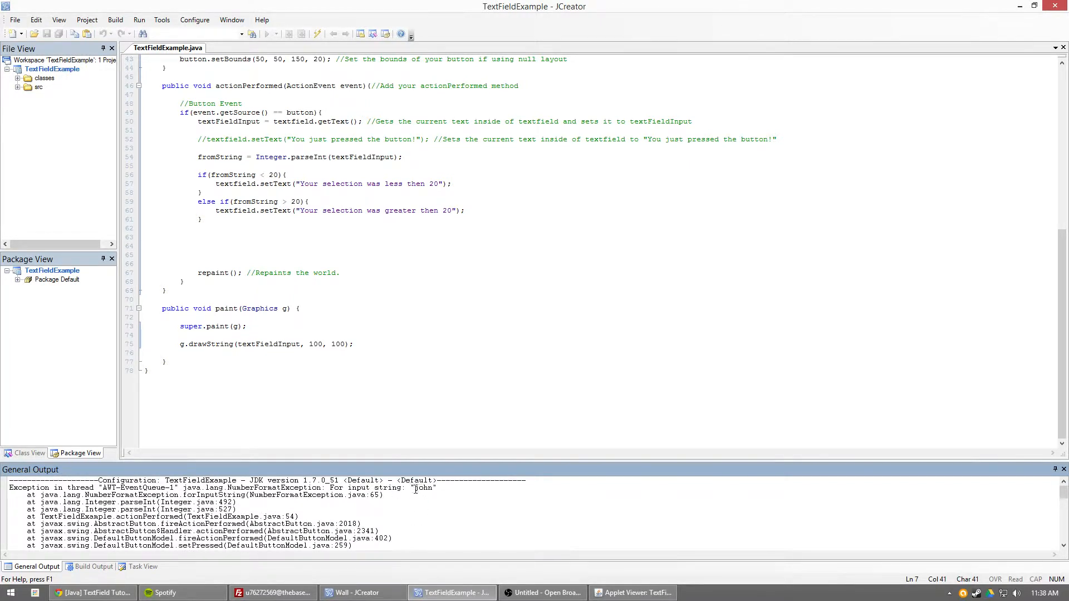
pyautogui.doubleClick(423, 488)
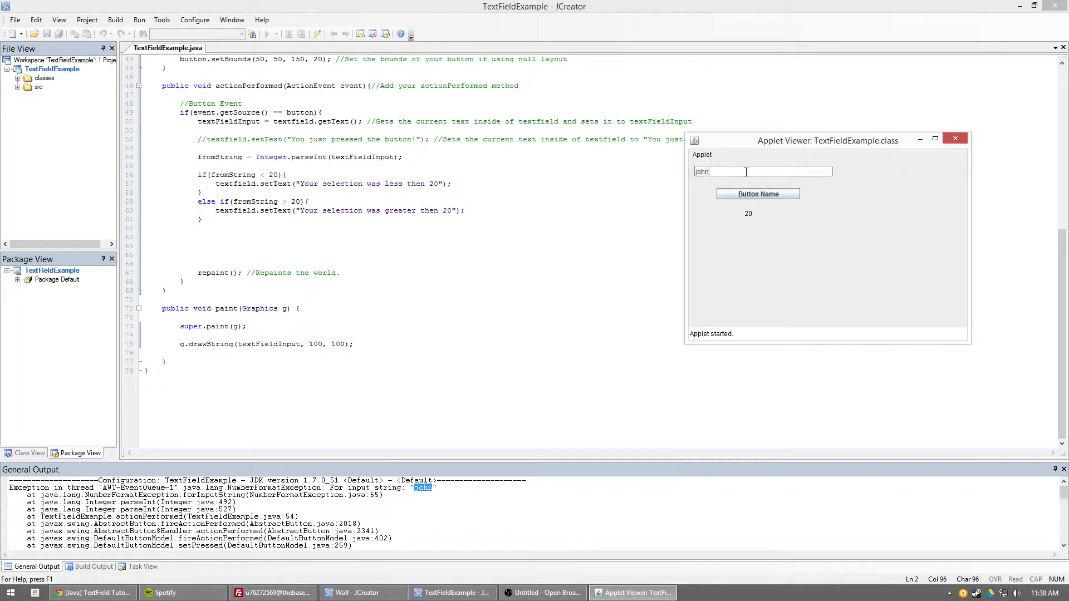
pyautogui.moveTo(711, 344)
pyautogui.write('20 ')
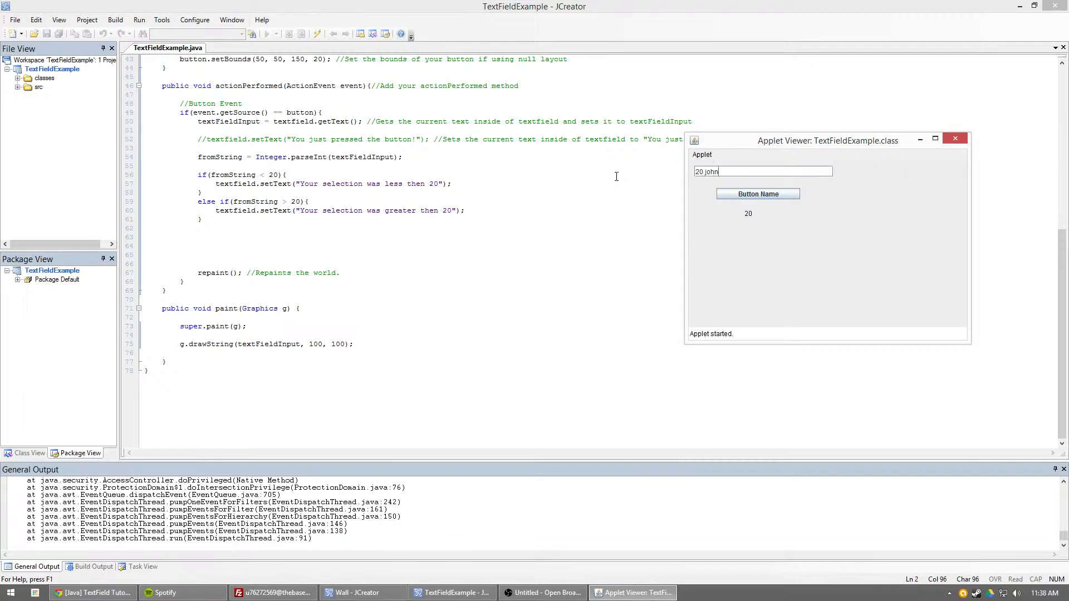
# Clear the applet's input field and close the Applet Viewer.
pyautogui.click(757, 194)
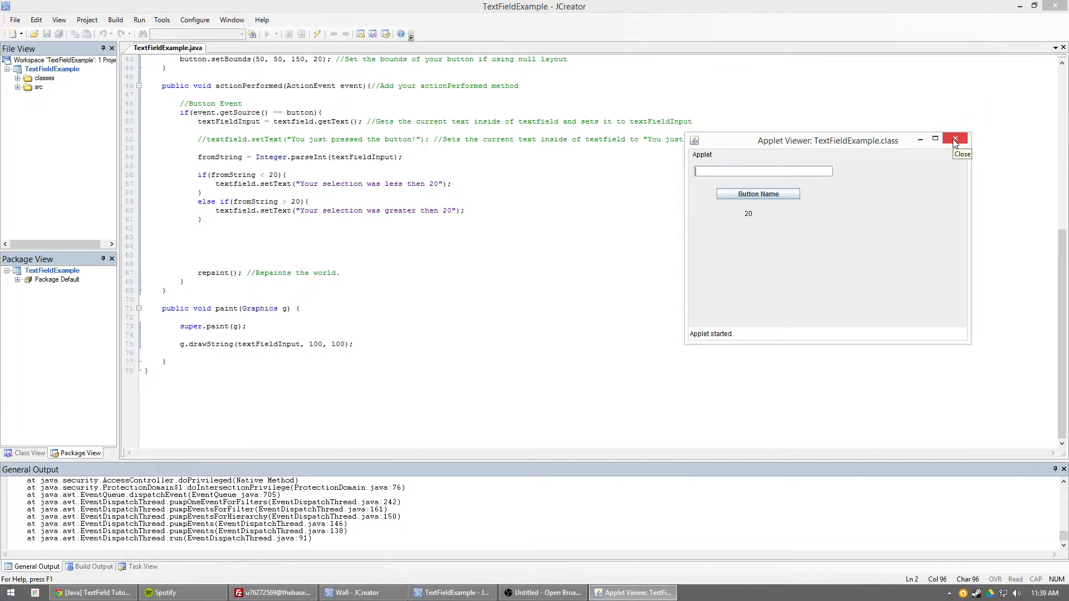
pyautogui.moveTo(955, 140)
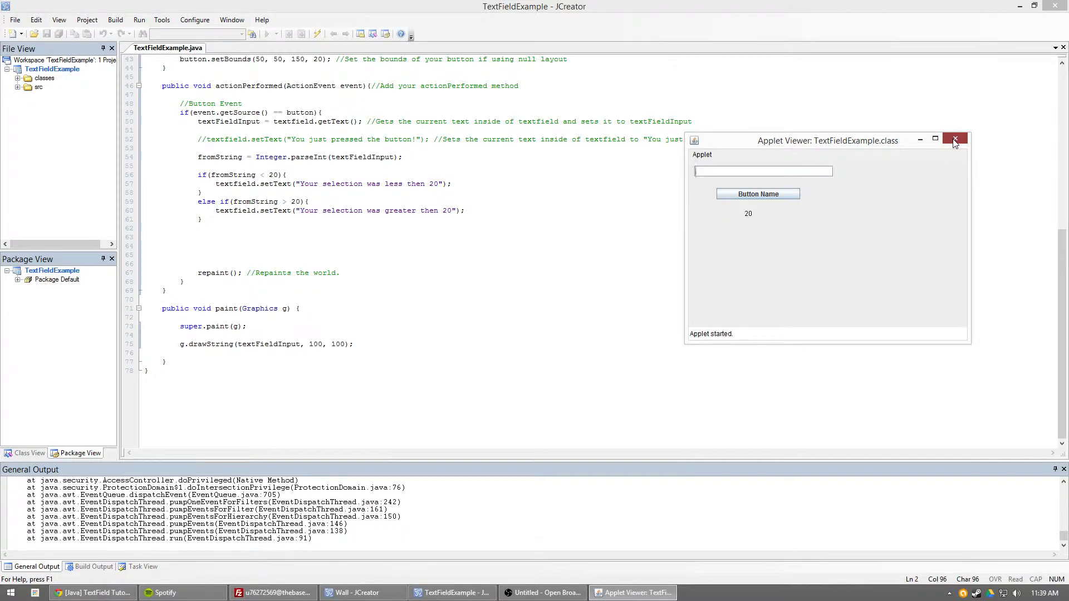
pyautogui.click(954, 141)
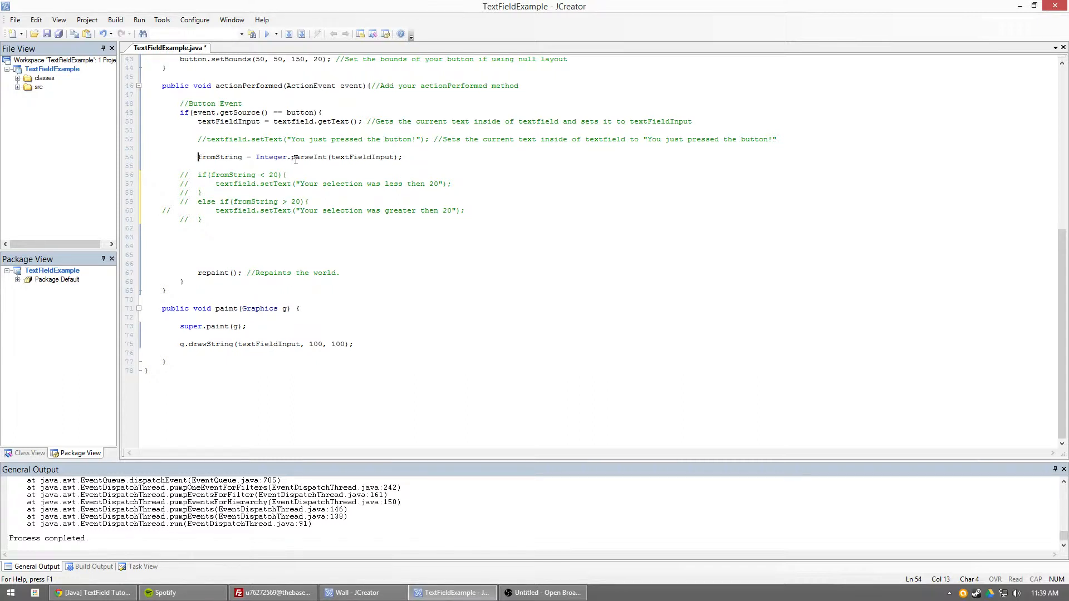
# Add try{ above the parseInt line, close the block, and begin catch().
pyautogui.write('try{')
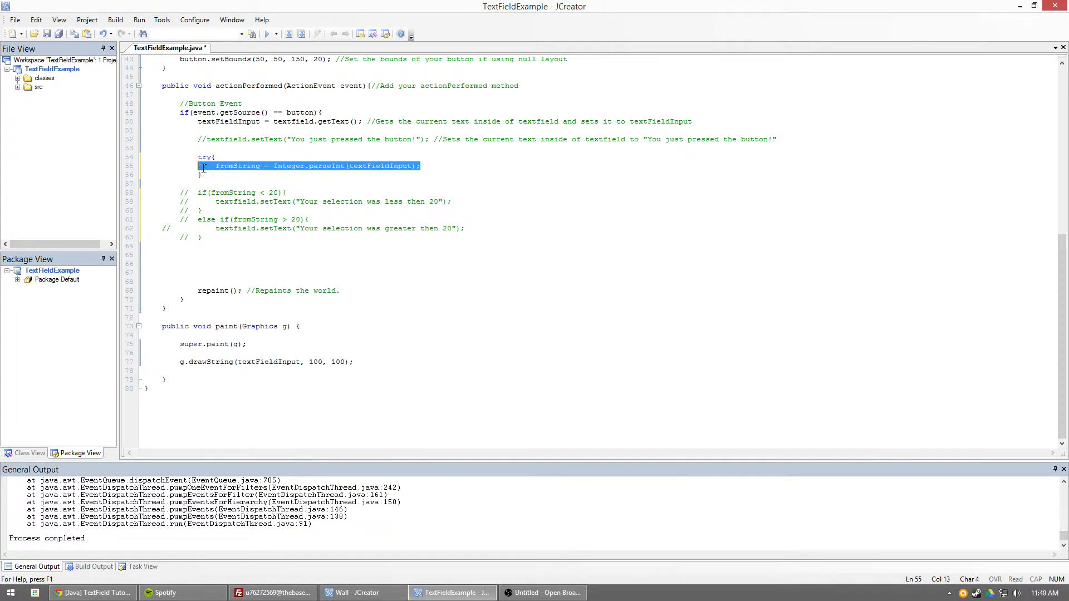
pyautogui.click(216, 156)
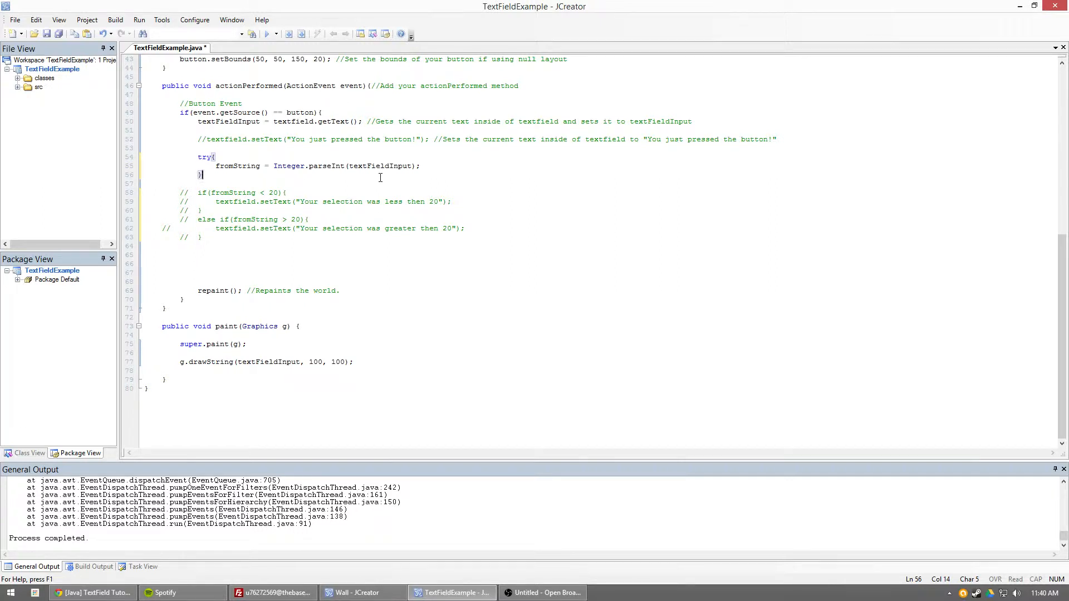
pyautogui.write('catch')
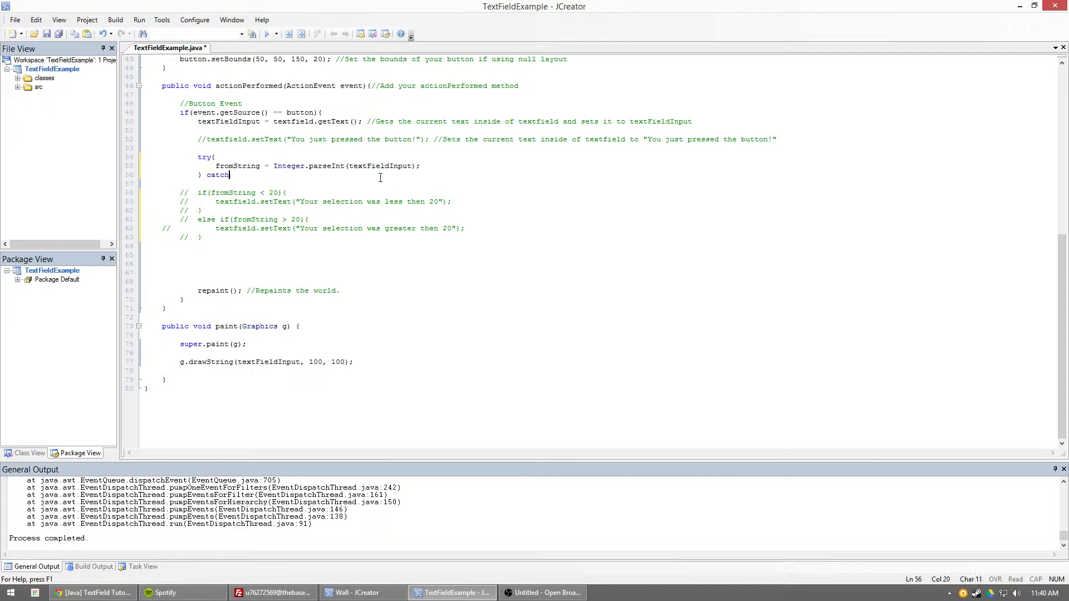
pyautogui.write('()')
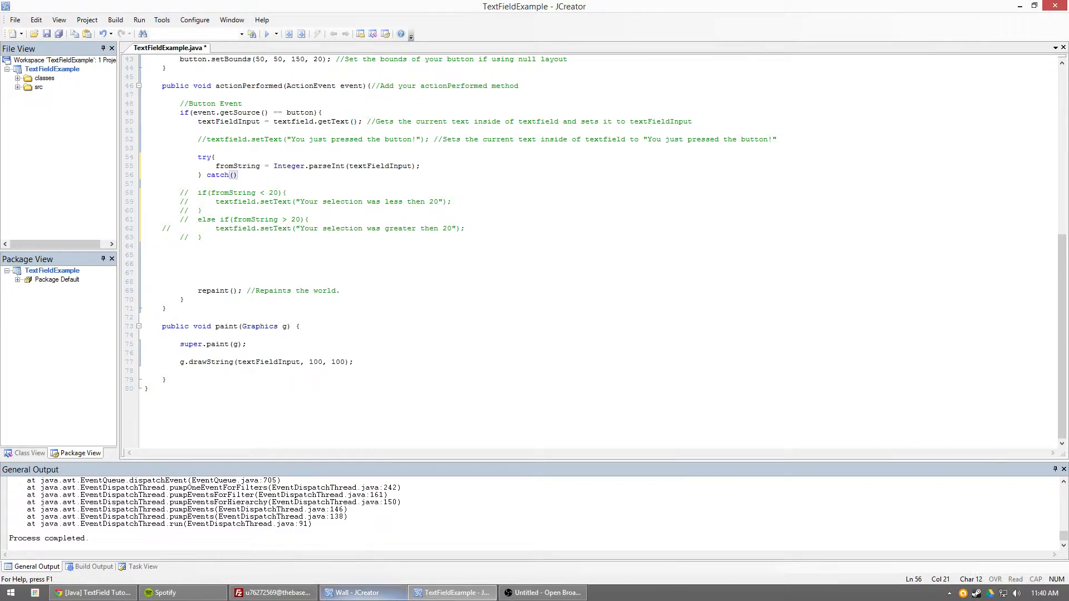
pyautogui.click(362, 592)
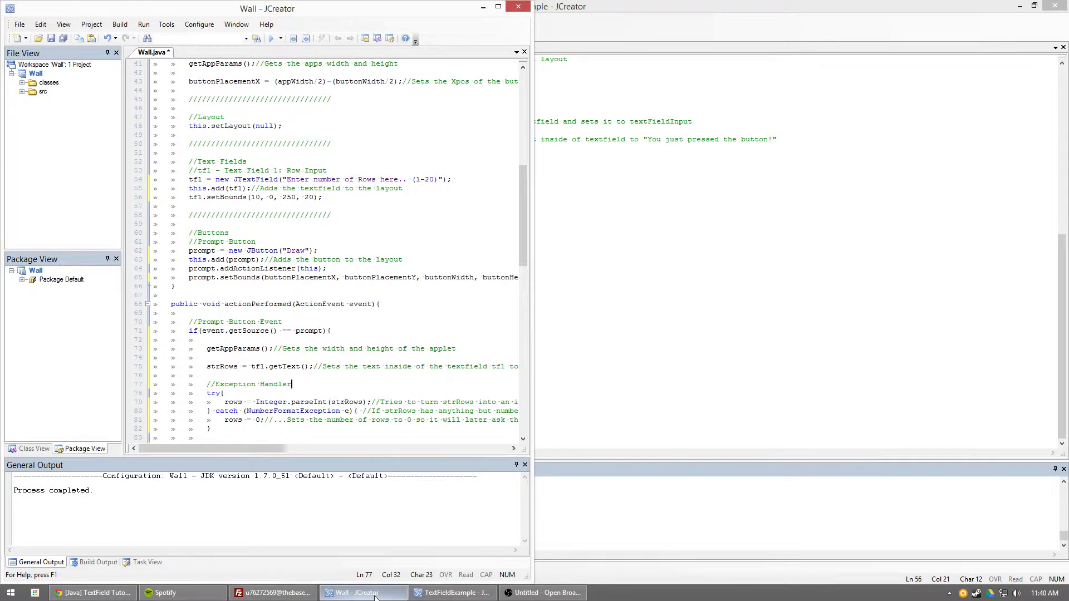
pyautogui.scroll(-3)
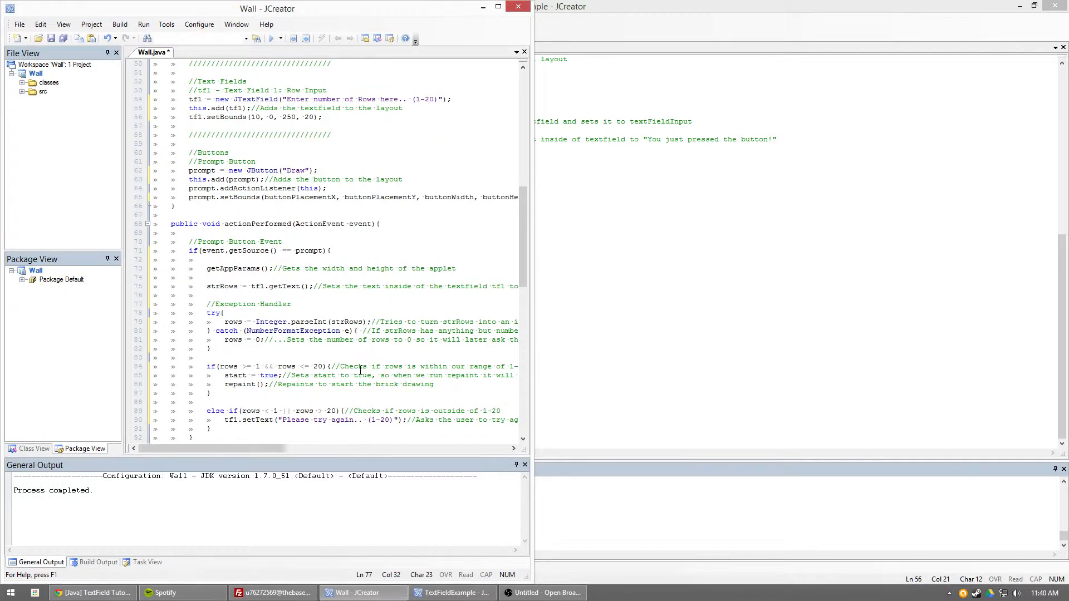
pyautogui.scroll(3)
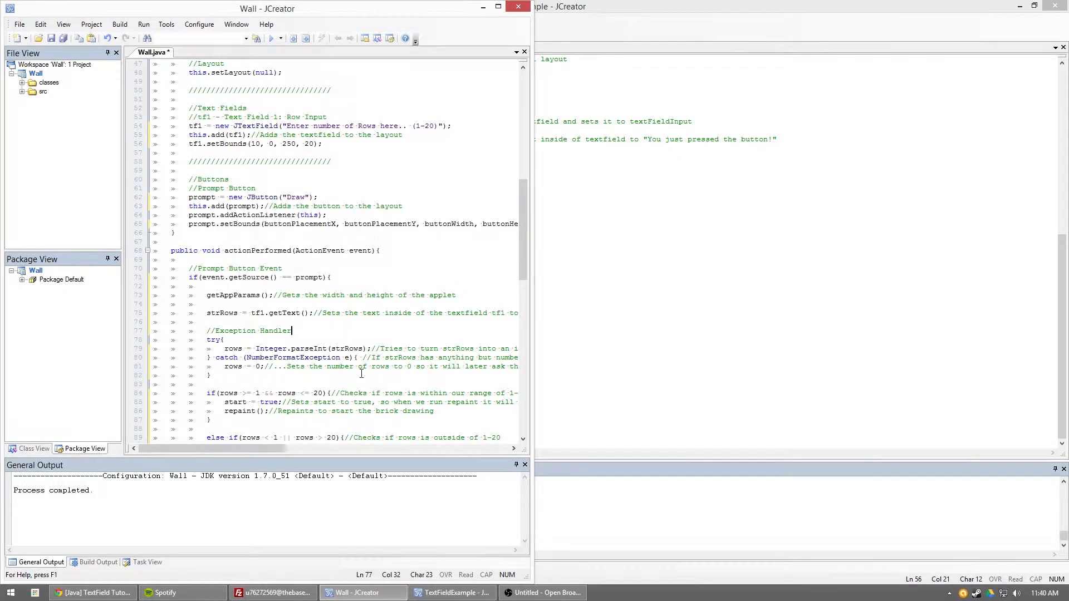
pyautogui.scroll(-3)
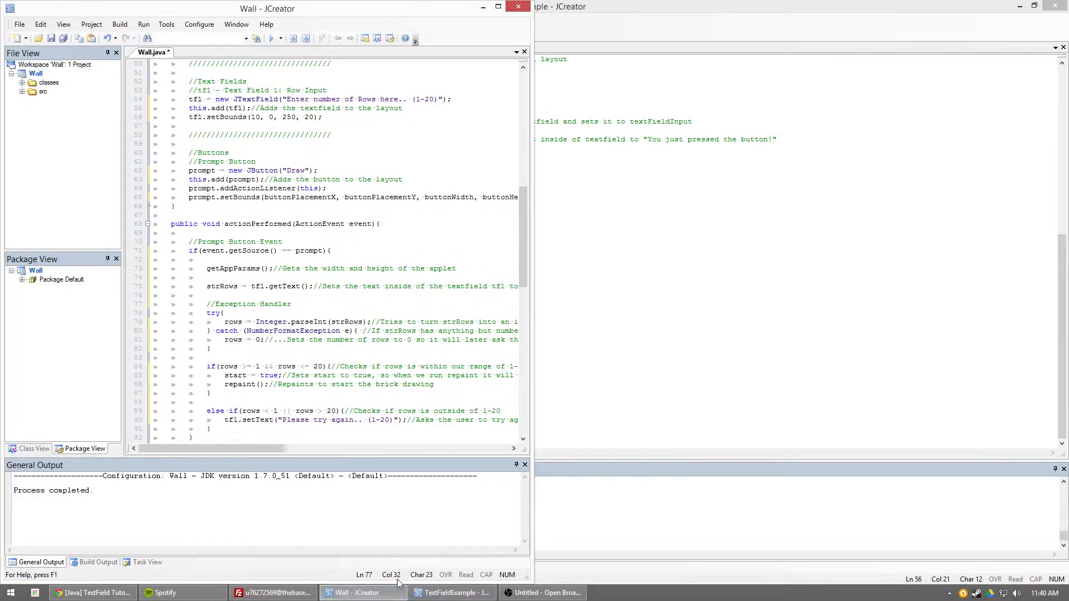
pyautogui.click(452, 592)
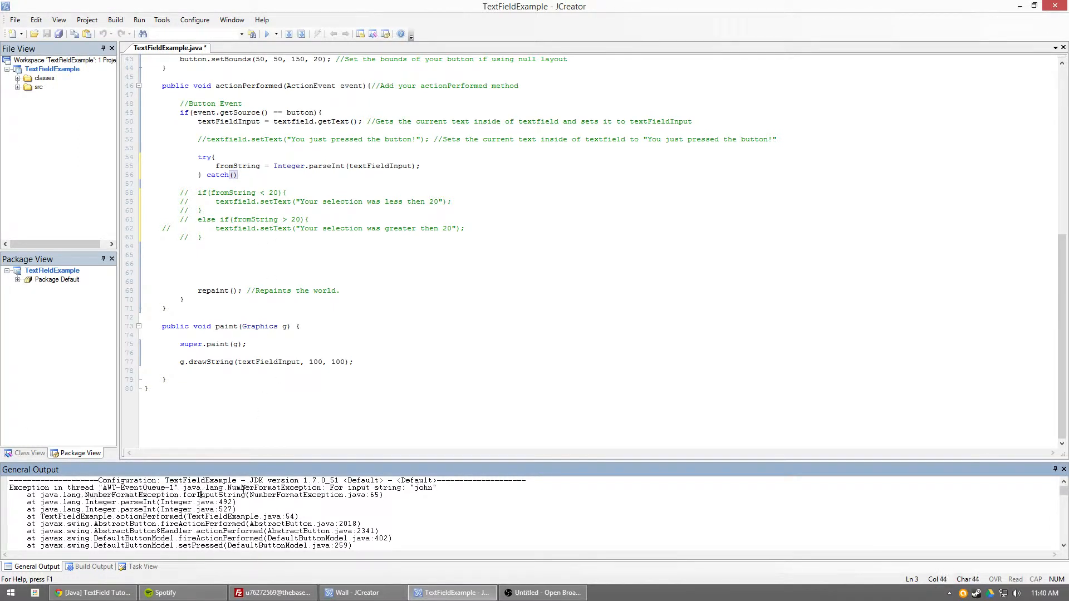
# Fill the catch parentheses with NumberFormatException e and open its brace.
pyautogui.doubleClick(273, 487)
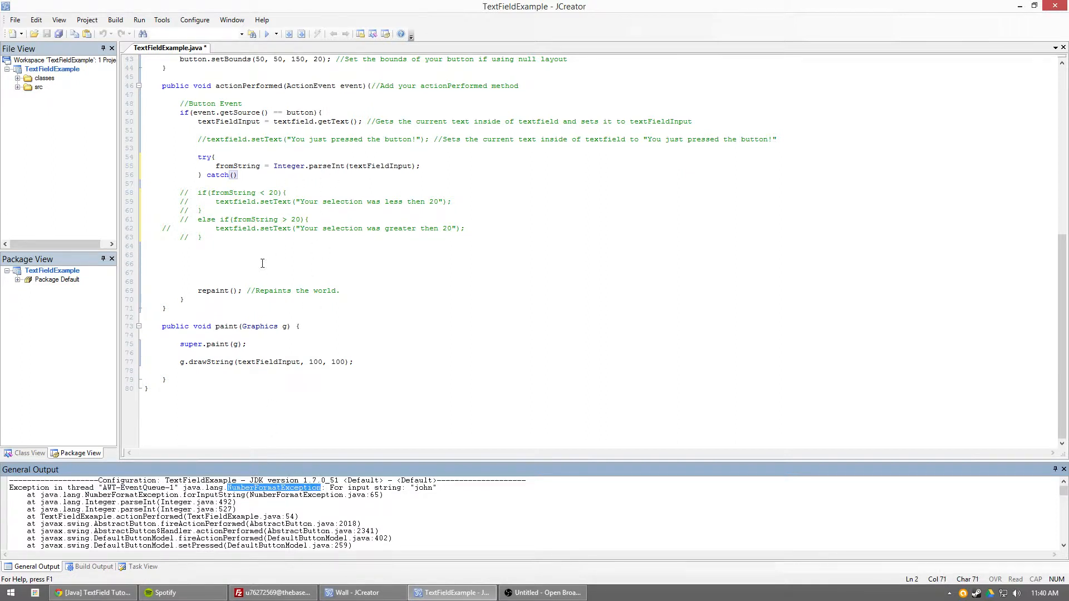
pyautogui.click(234, 174)
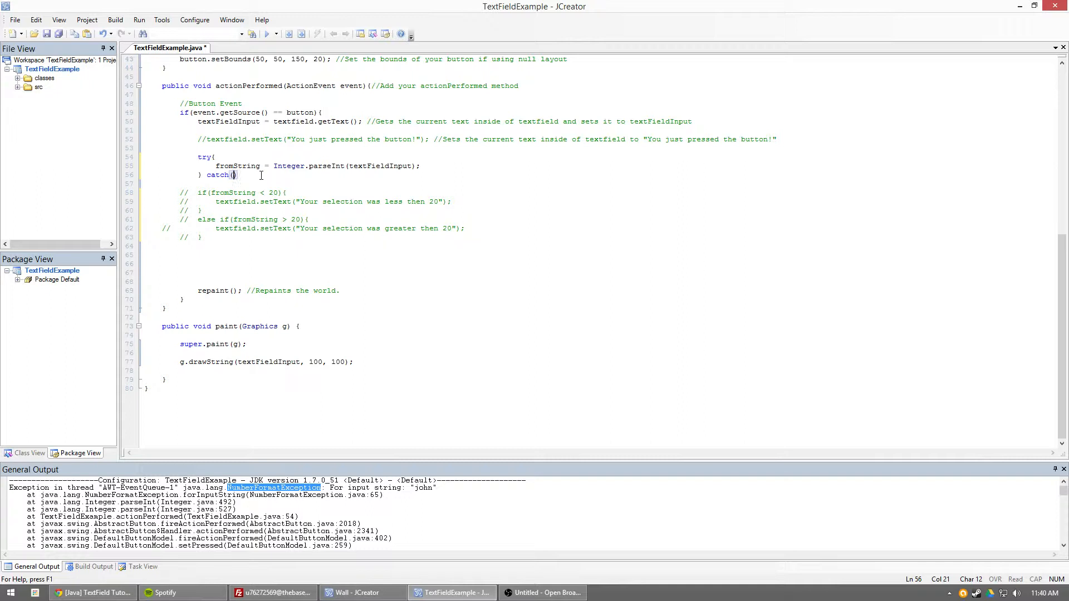
pyautogui.write('Number')
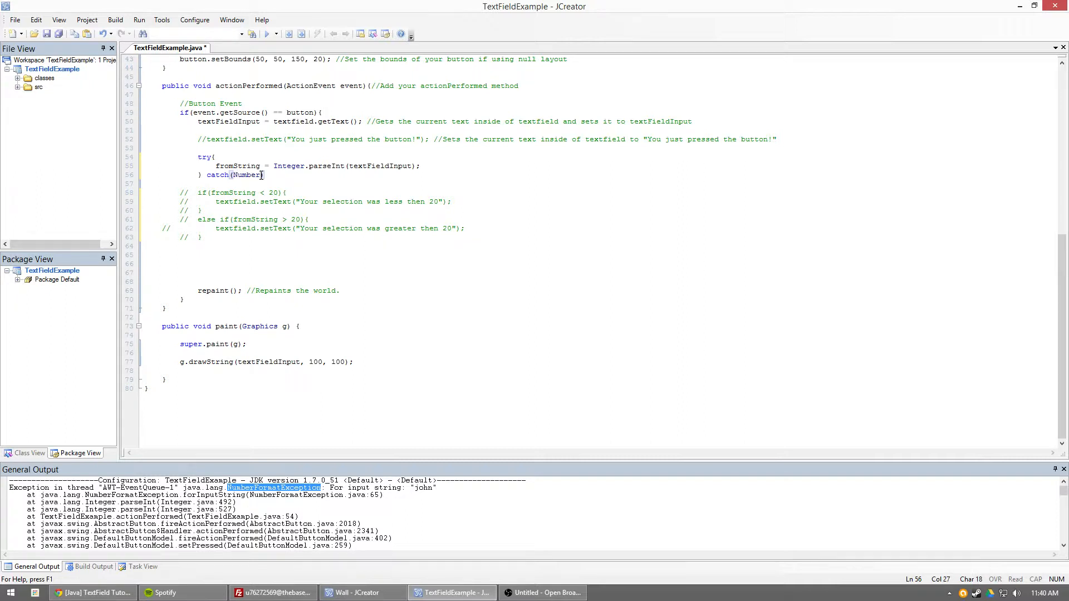
pyautogui.write('FormatEx')
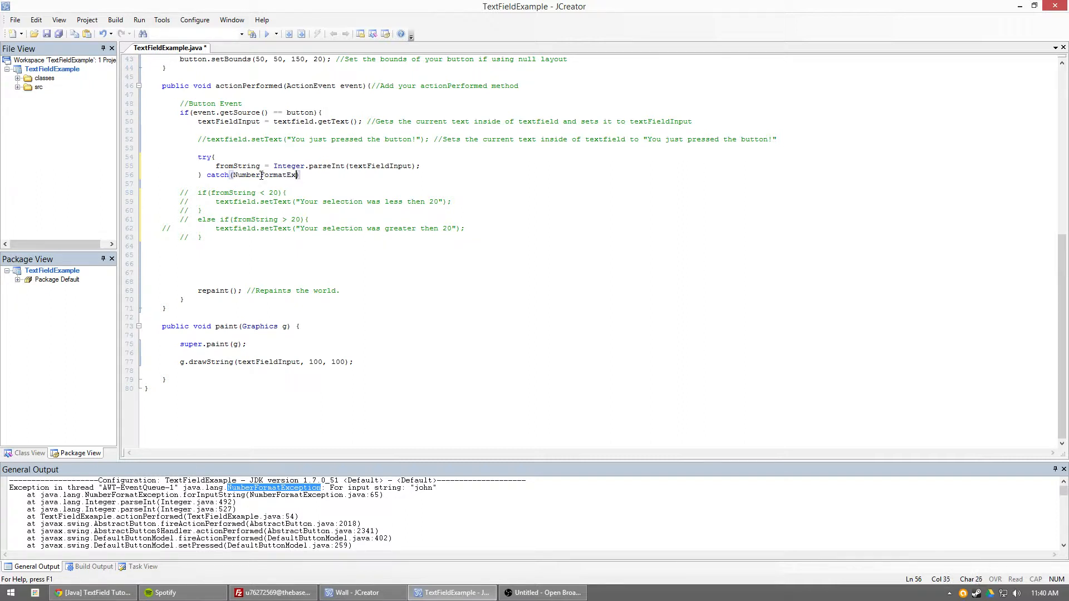
pyautogui.write('ception )')
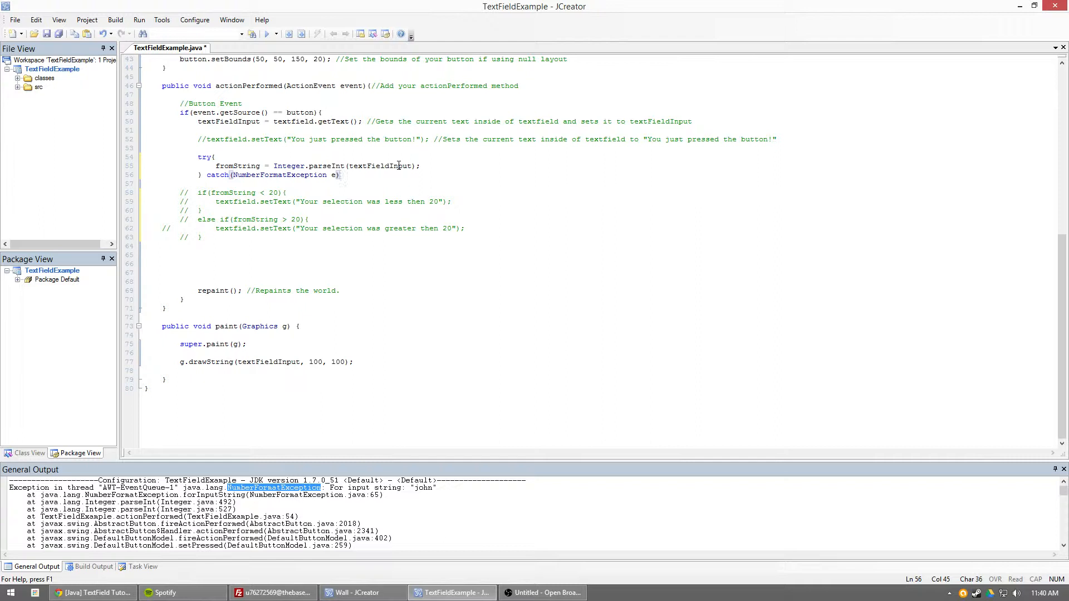
pyautogui.write('{')
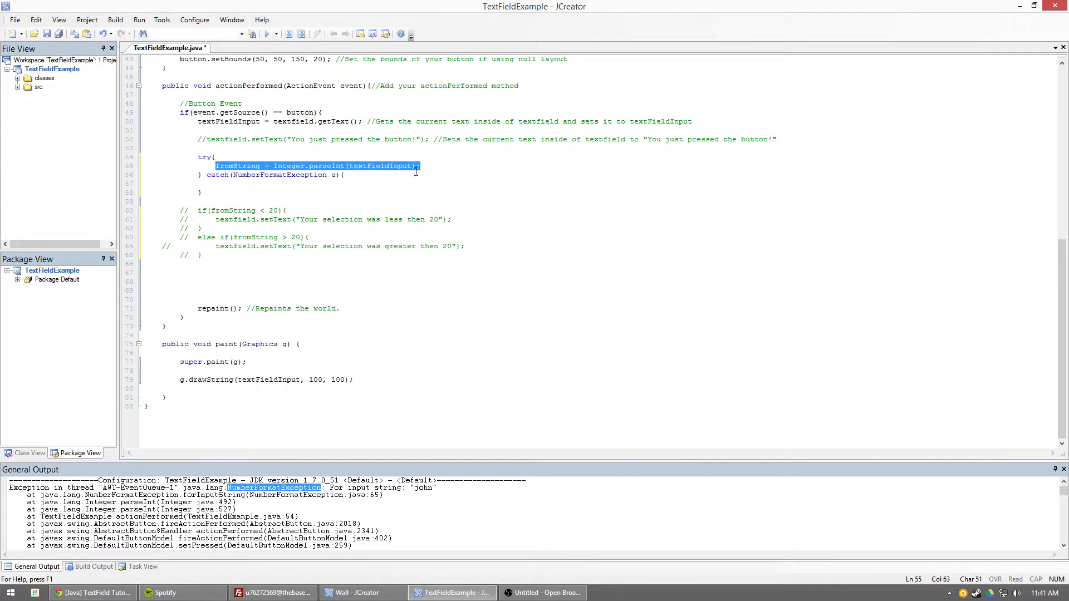
# Inside the catch block, set the text field to the 'not a number, please try again' message.
pyautogui.doubleClick(375, 165)
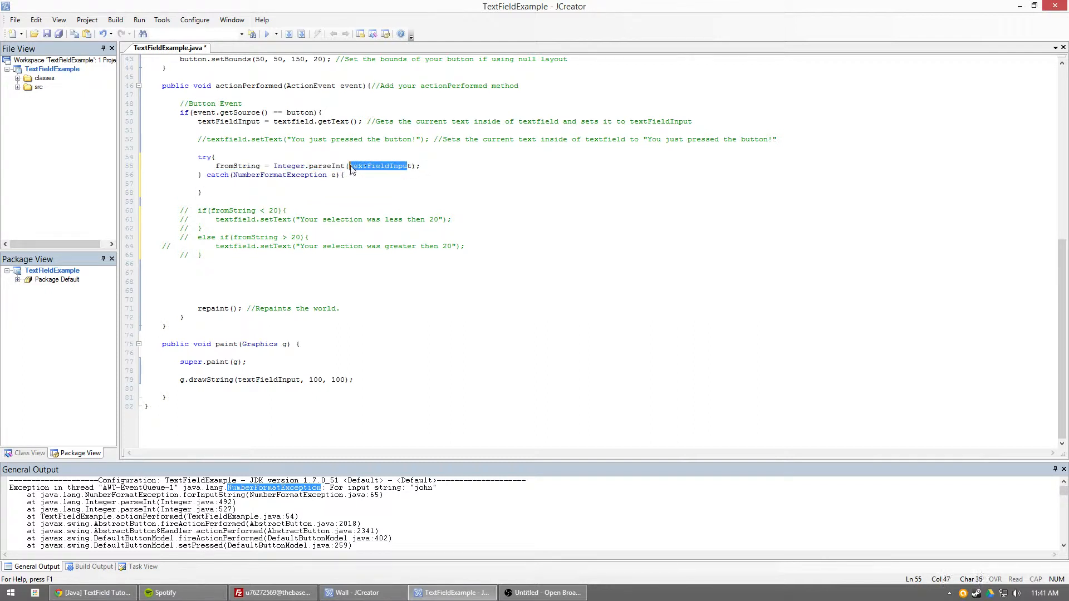
pyautogui.click(218, 174)
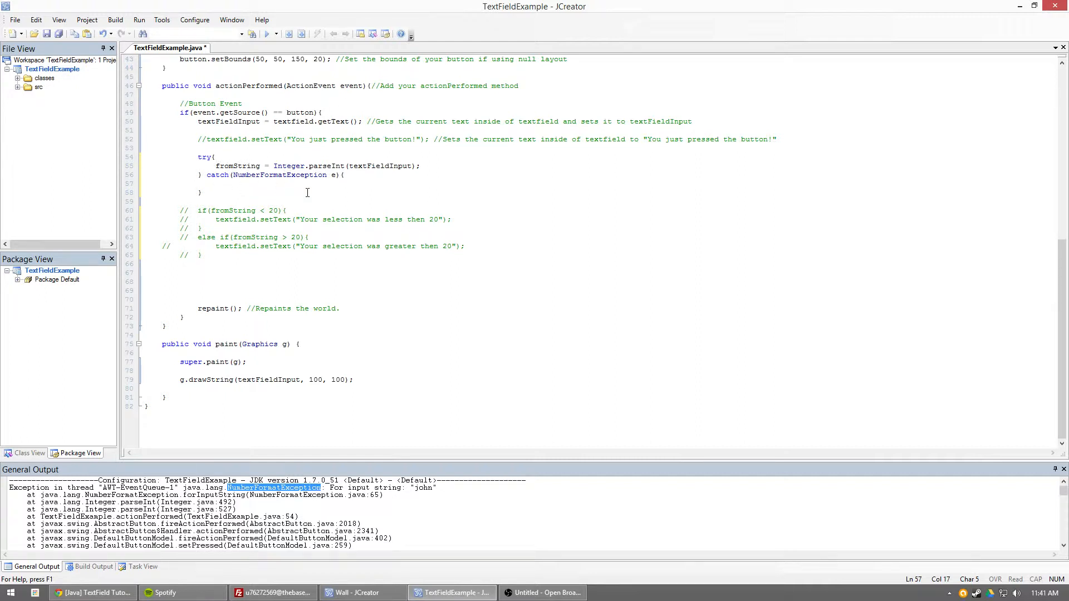
pyautogui.write('textfield.setText("Your selection was not a number, please try again!')
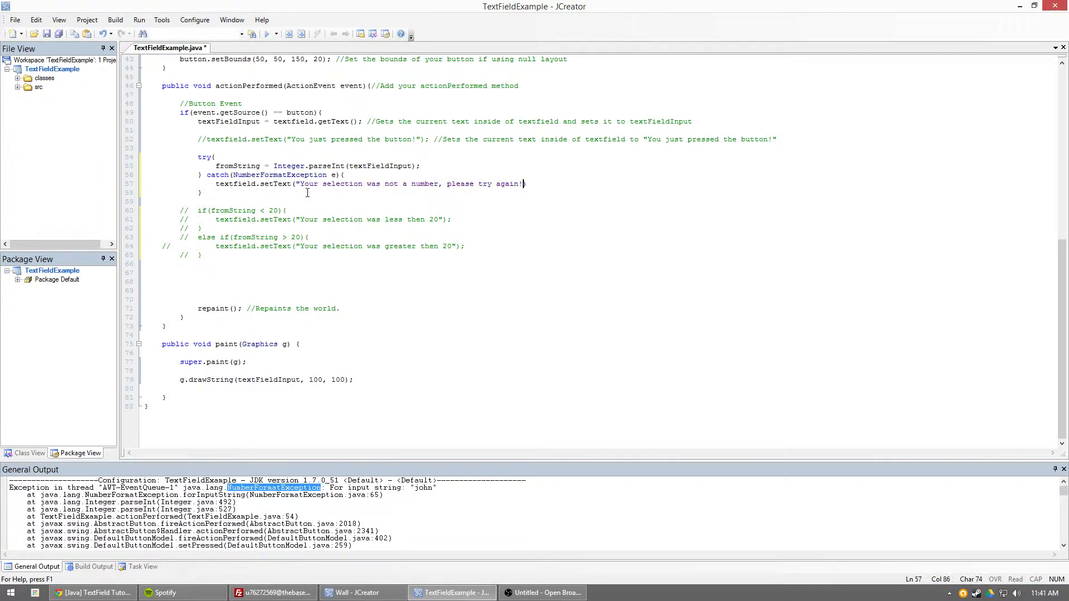
pyautogui.write(');')
pyautogui.write('20')
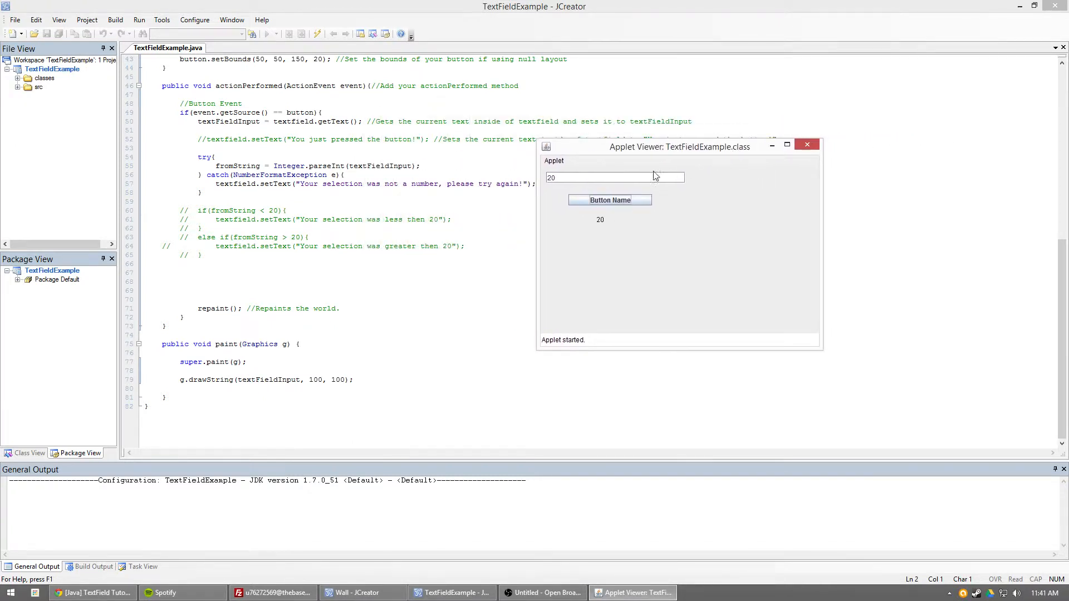
# Enter 50 in the applet and submit it, confirming it draws 50.
pyautogui.write('50')
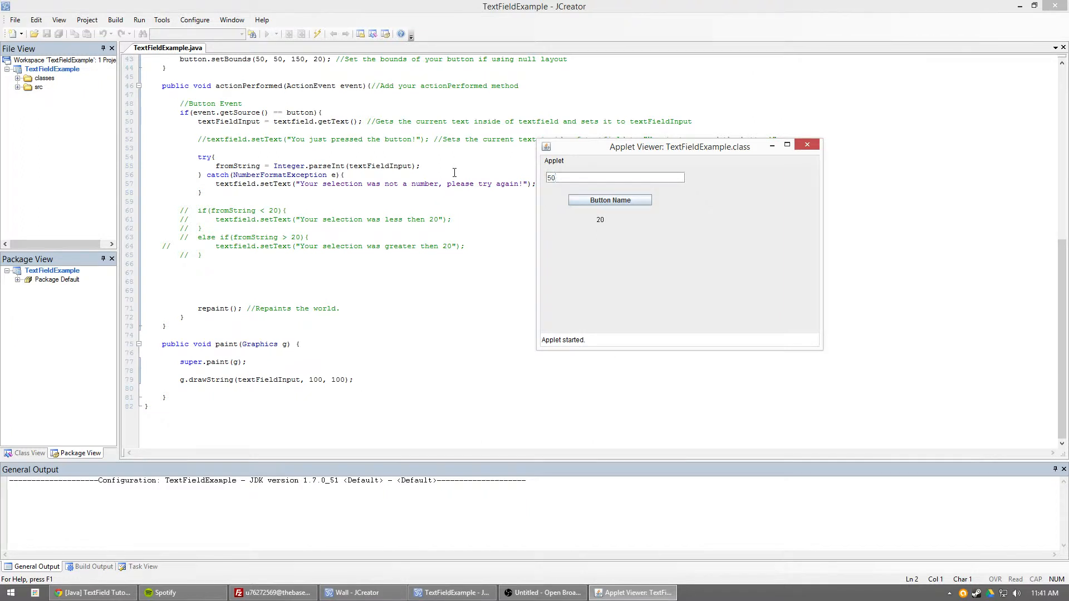
pyautogui.click(608, 200)
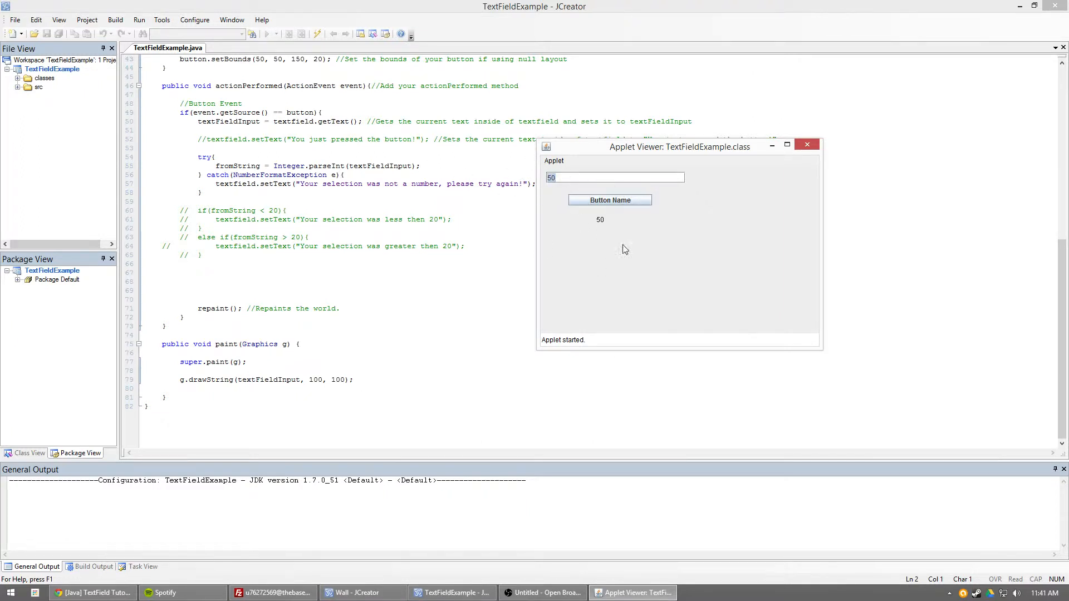
pyautogui.moveTo(316, 213)
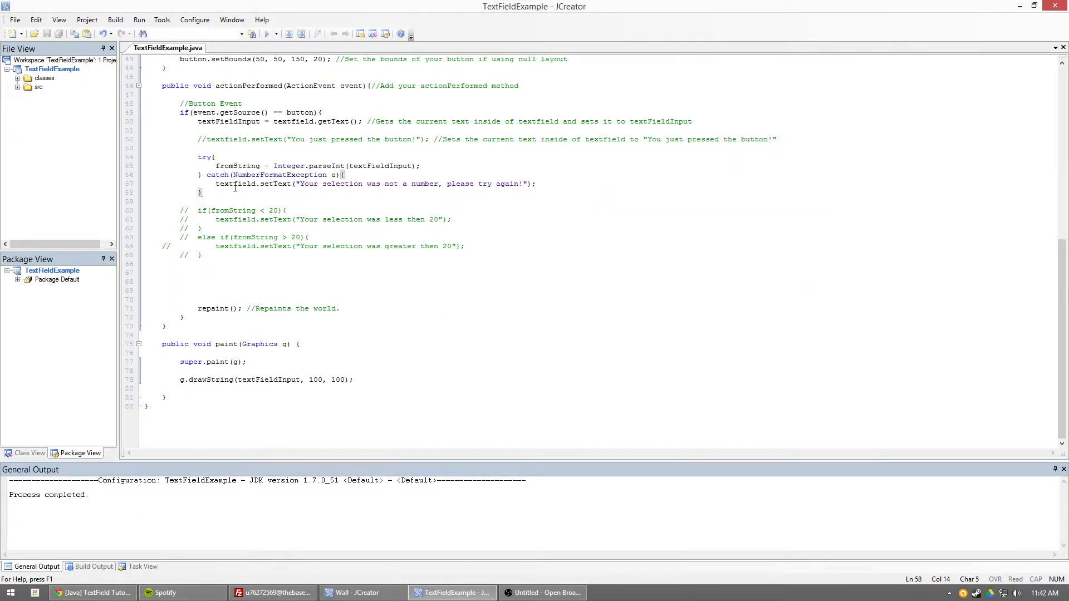
# Remove the // markers from the less-than and greater-than 20 checks.
pyautogui.click(301, 166)
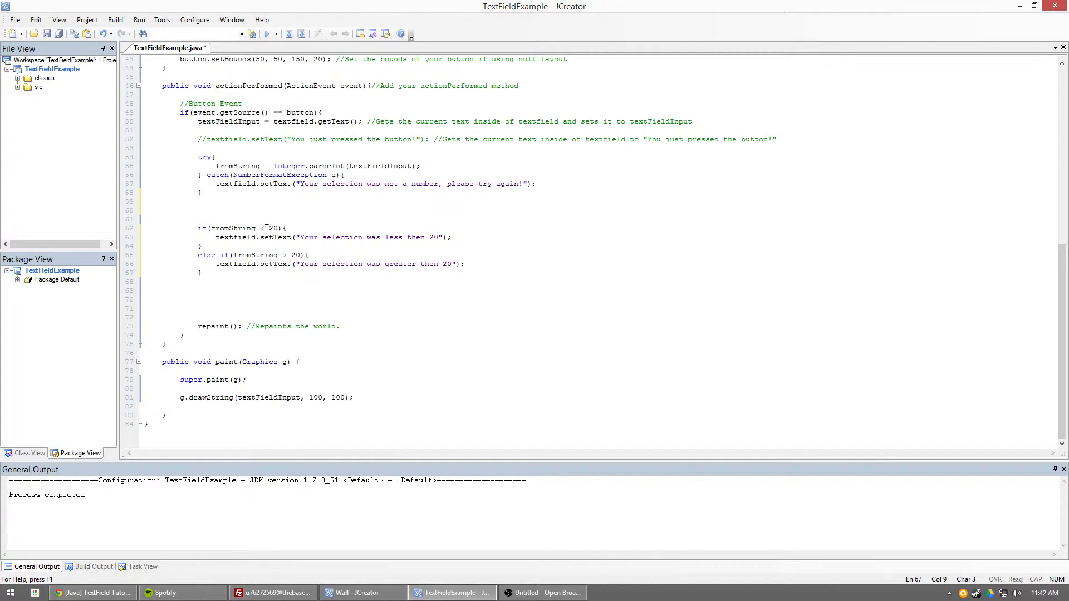
pyautogui.click(316, 326)
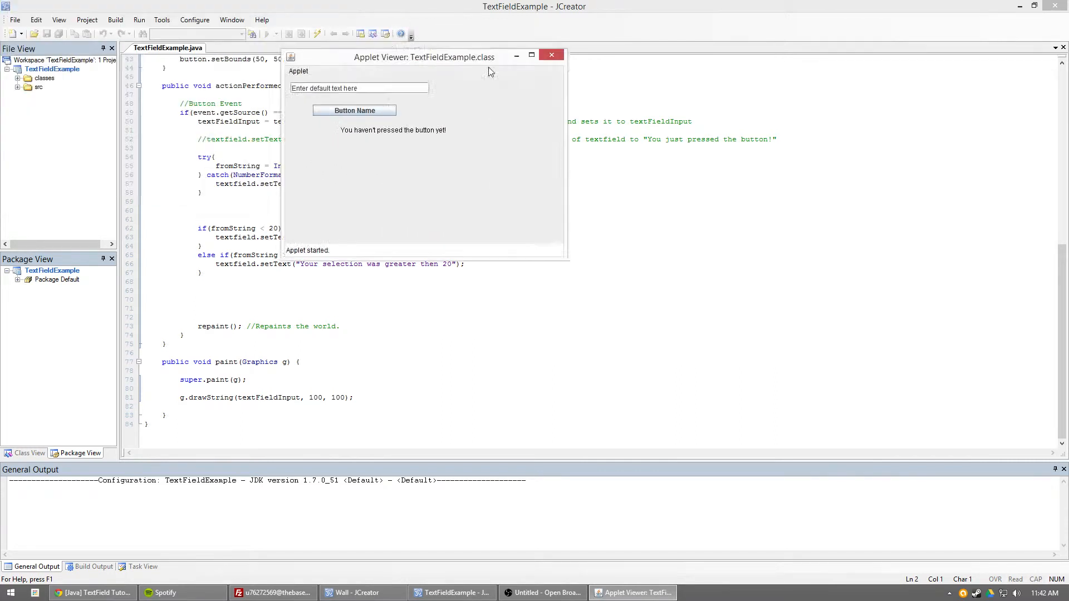
# Move the applet aside and submit 50, 10 and 'john' in turn.
pyautogui.moveTo(425, 57); pyautogui.dragTo(589, 89)
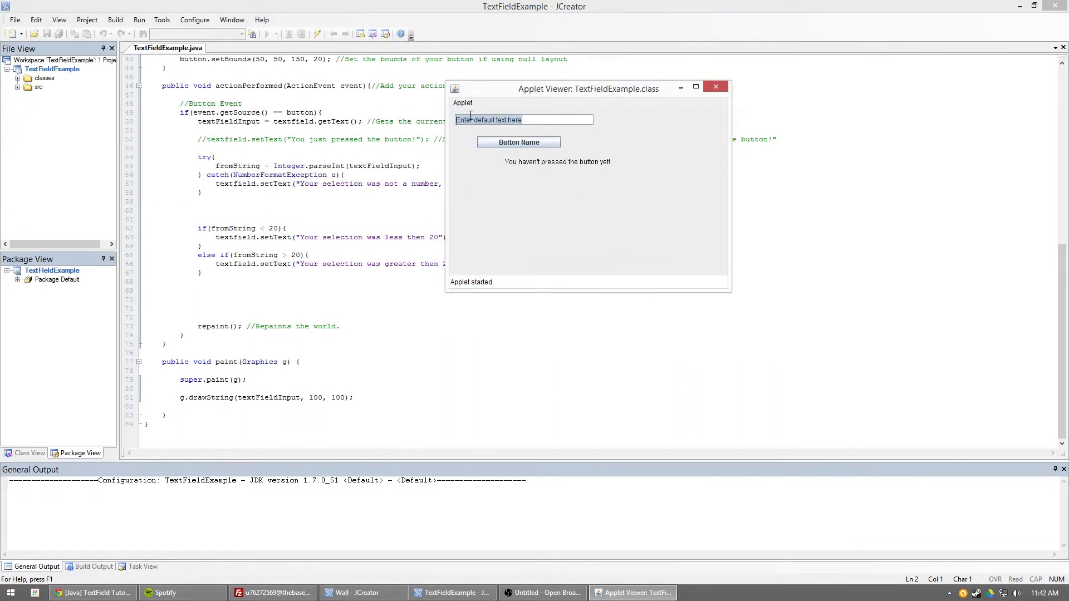
pyautogui.write('50')
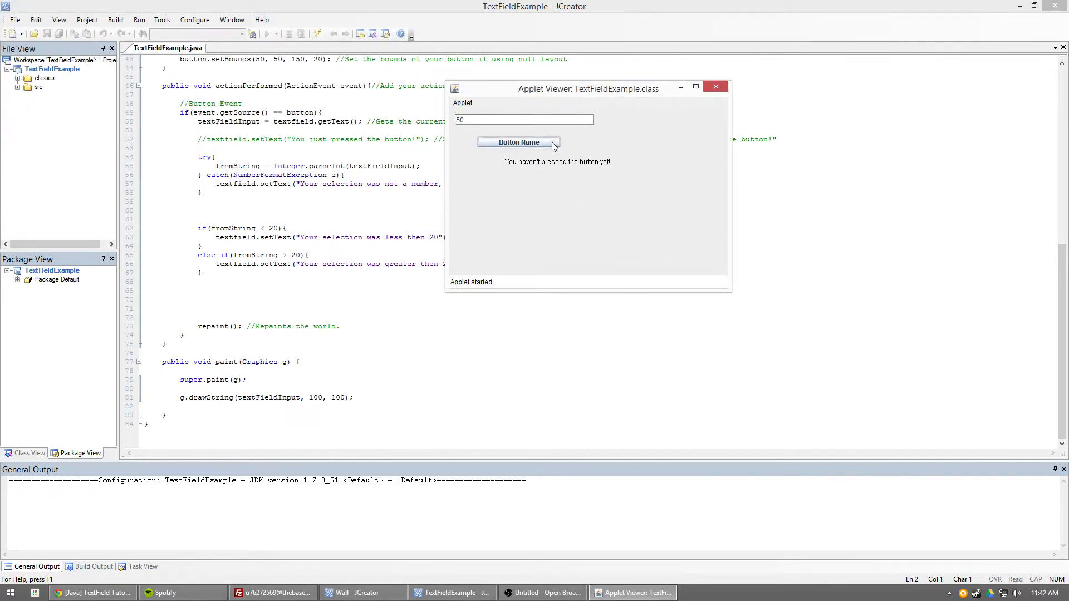
pyautogui.click(519, 141)
pyautogui.write('10')
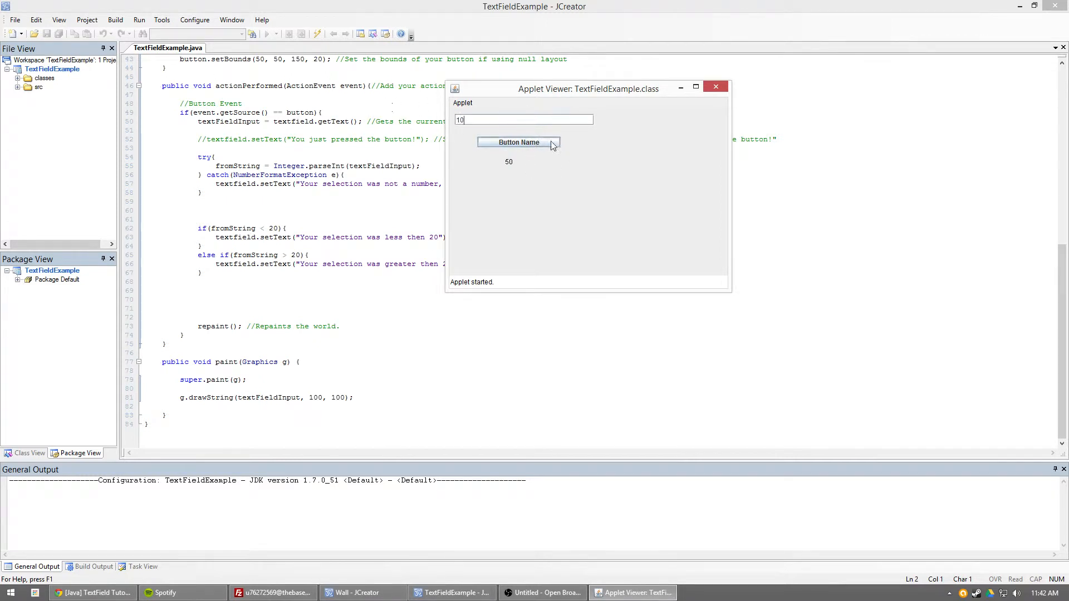
pyautogui.click(517, 142)
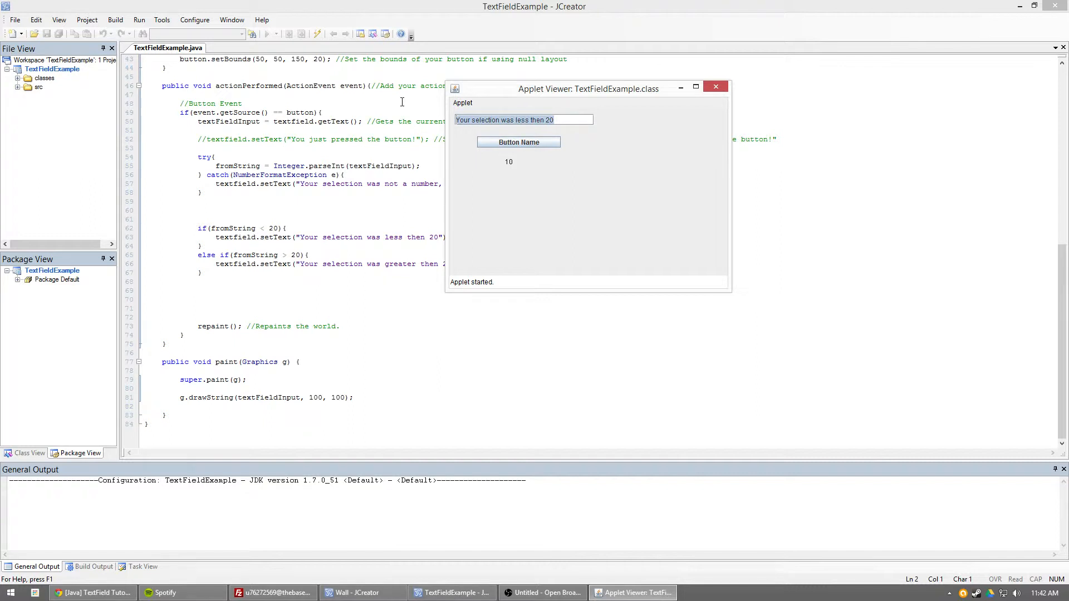
pyautogui.write('10')
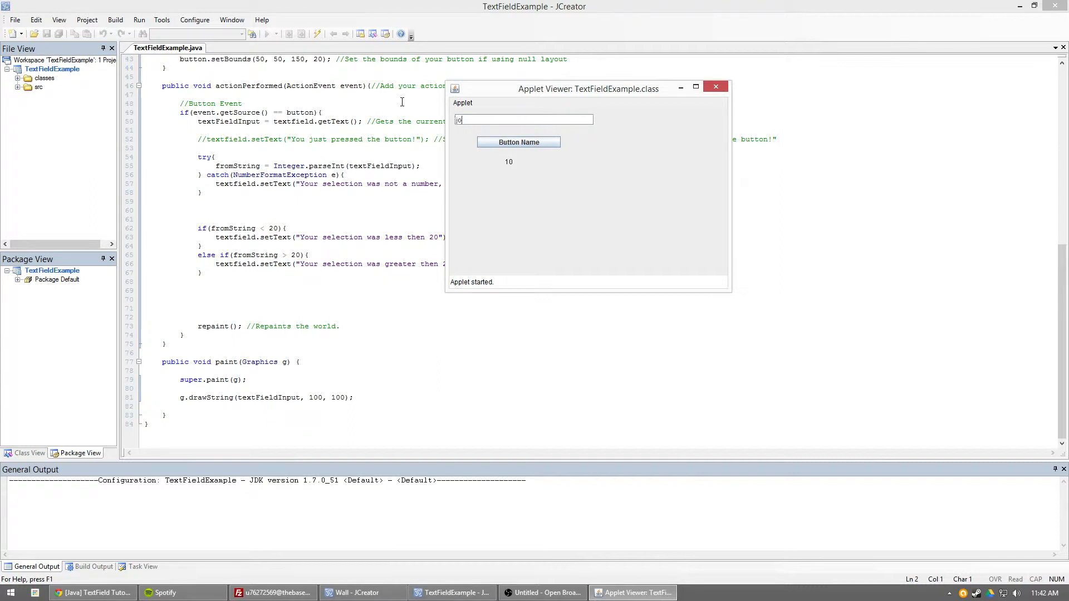
pyautogui.click(518, 142)
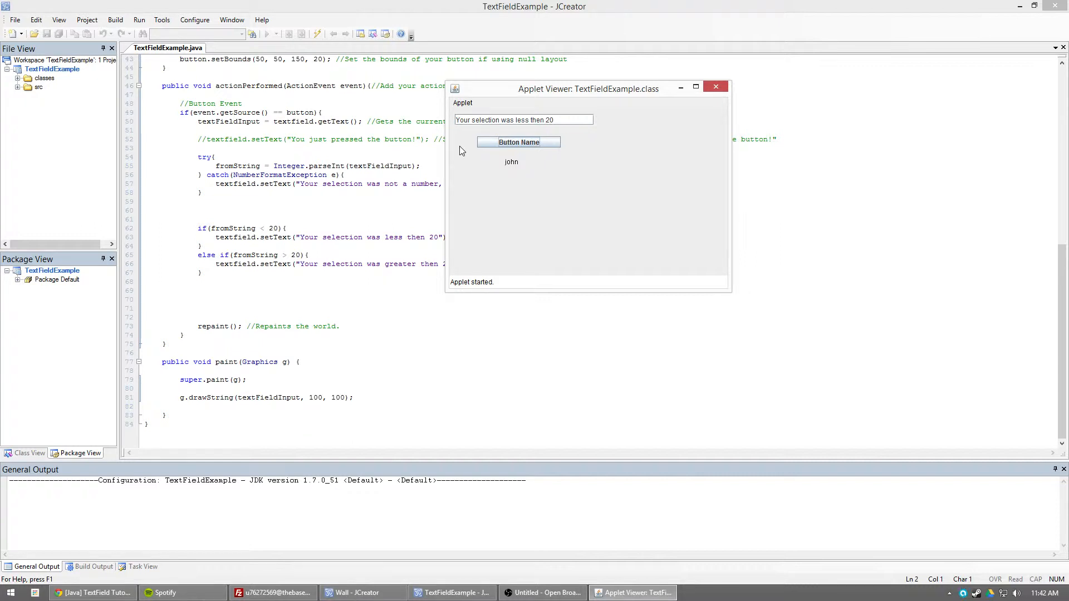
pyautogui.moveTo(547, 102)
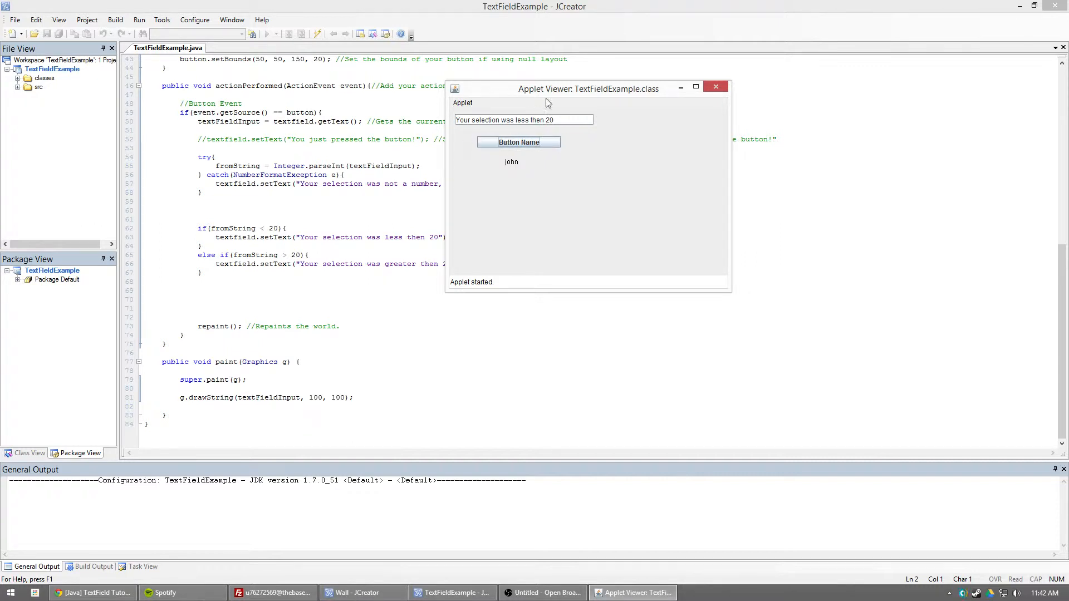
pyautogui.moveTo(588, 89); pyautogui.dragTo(789, 124)
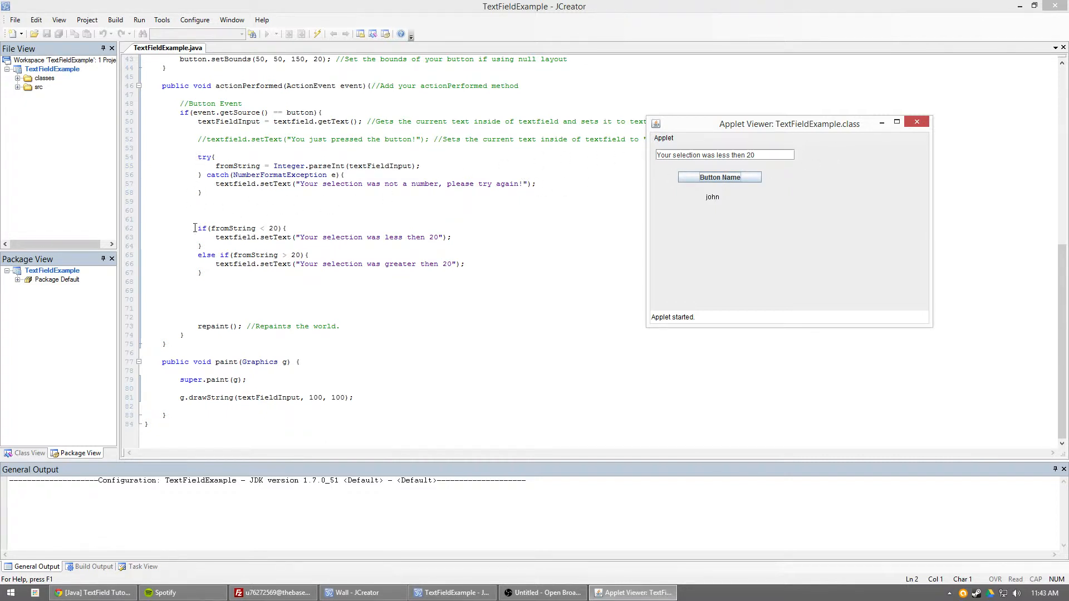
# Review the range-check if/else block, then close the running test applet.
pyautogui.moveTo(194, 228); pyautogui.dragTo(201, 273)
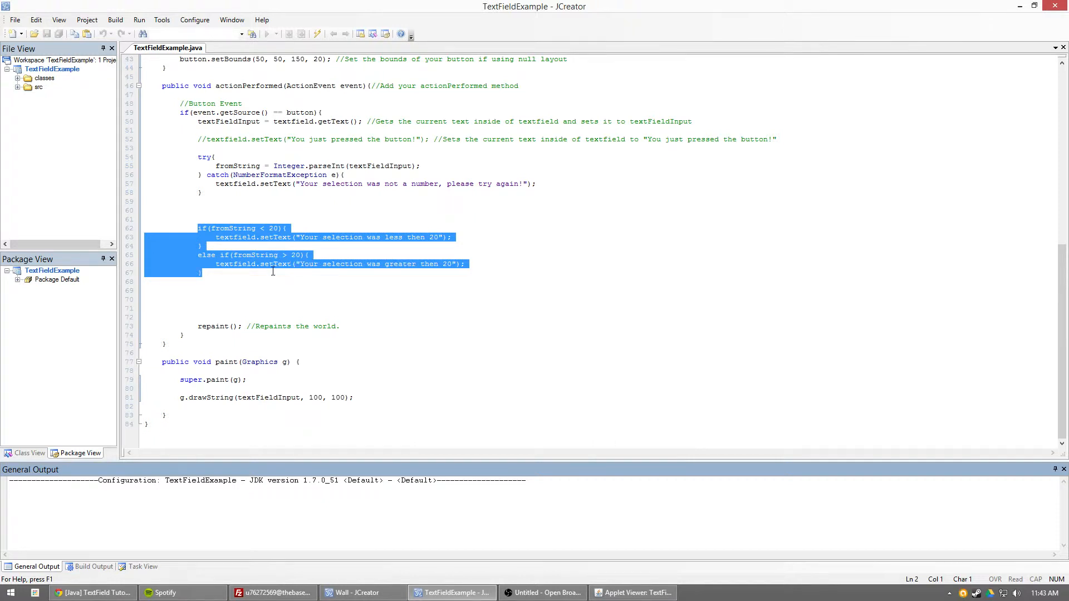
pyautogui.click(219, 237)
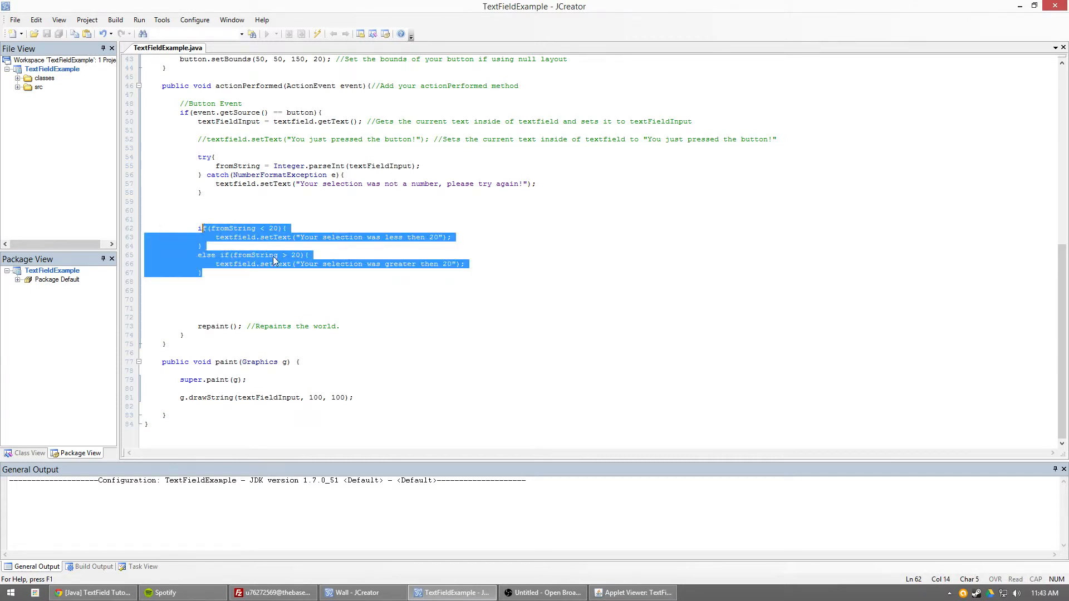
pyautogui.click(632, 591)
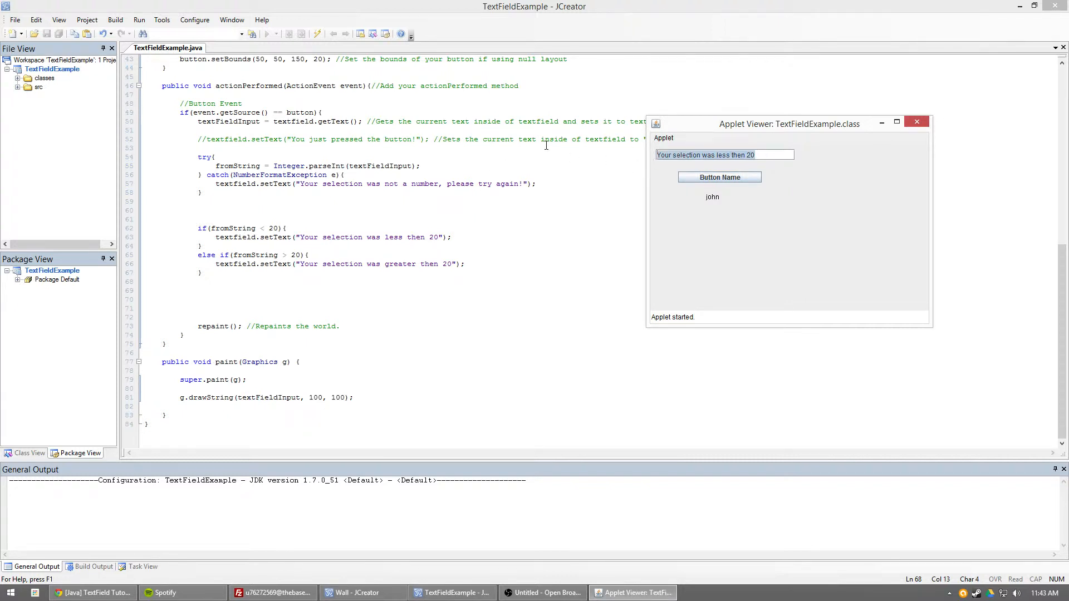
pyautogui.click(720, 177)
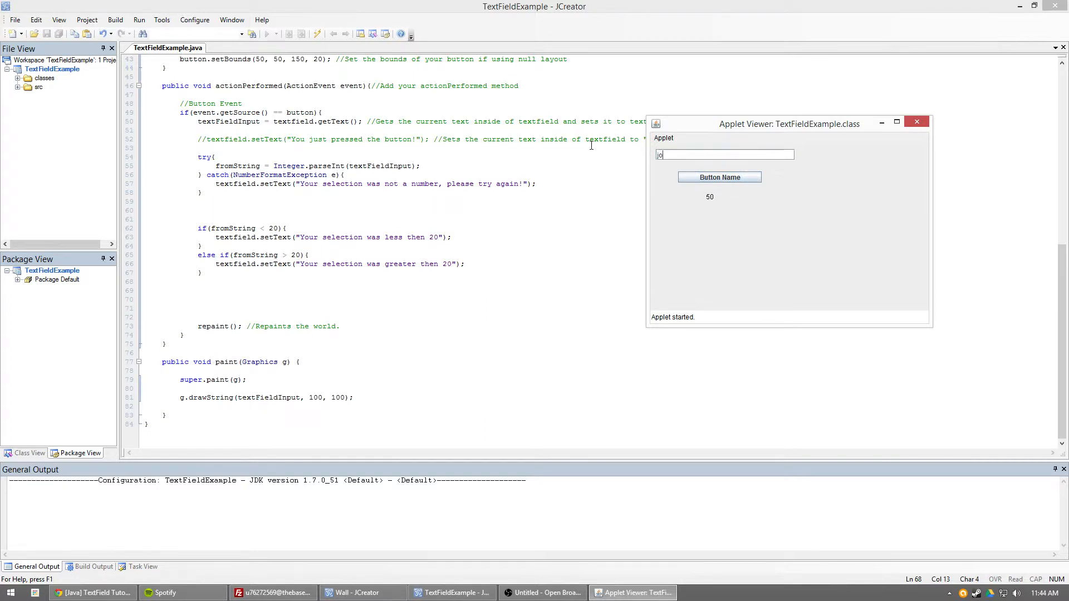
pyautogui.click(719, 177)
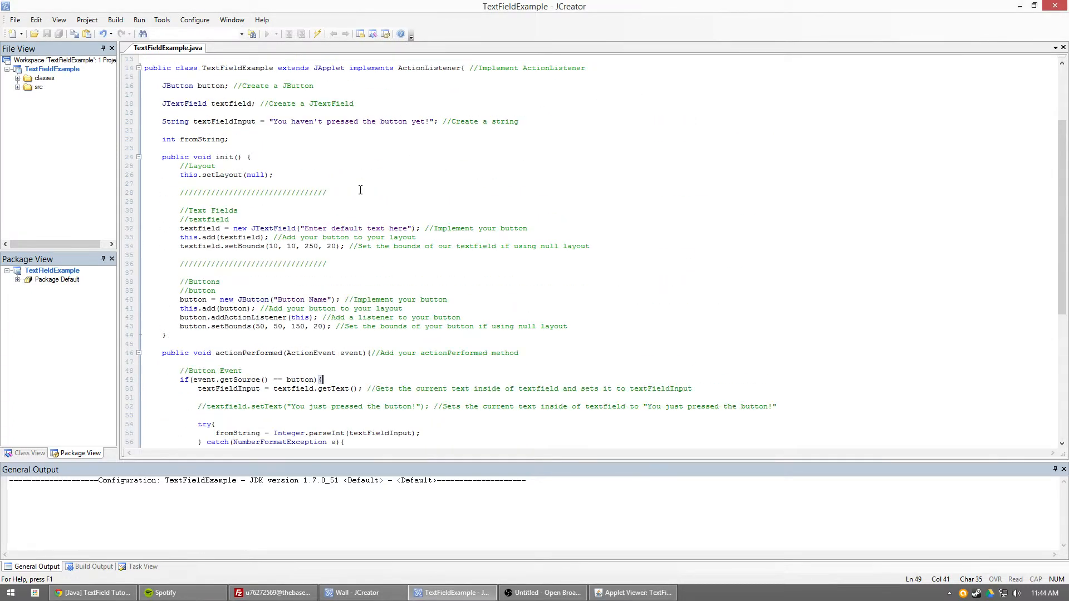
# Rerun the applet with john, then close it after the wrong less-than-20 message.
pyautogui.doubleClick(203, 247)
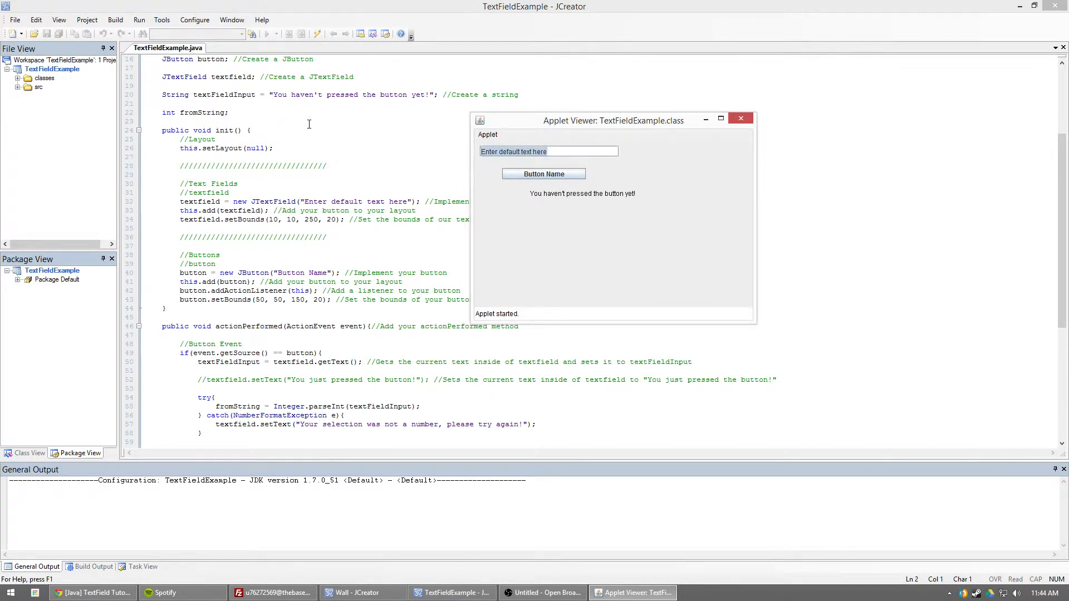
pyautogui.click(543, 174)
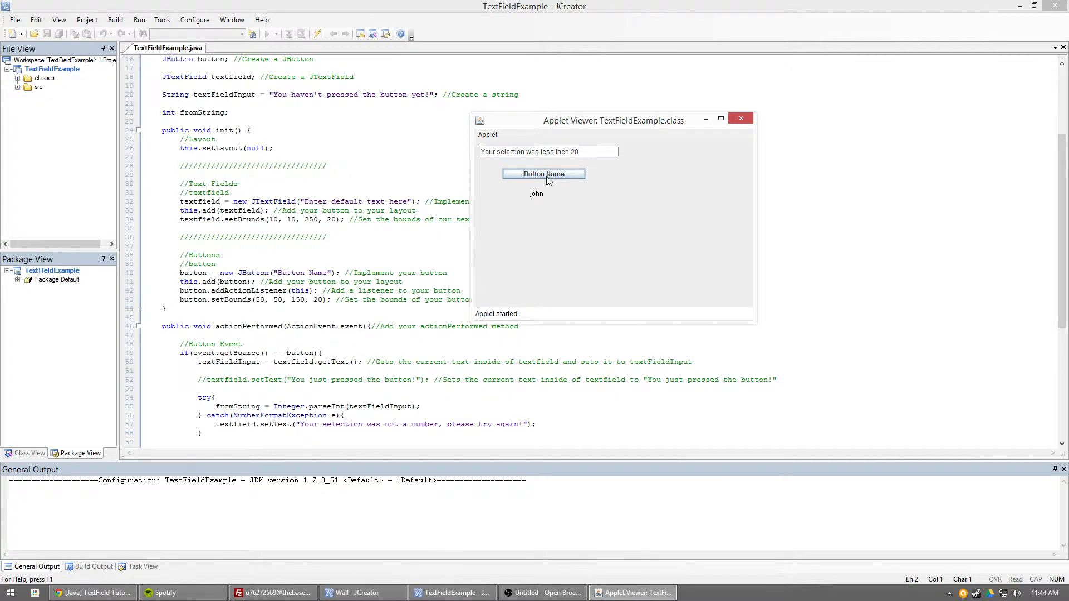
pyautogui.click(741, 118)
pyautogui.write('Boolean error =')
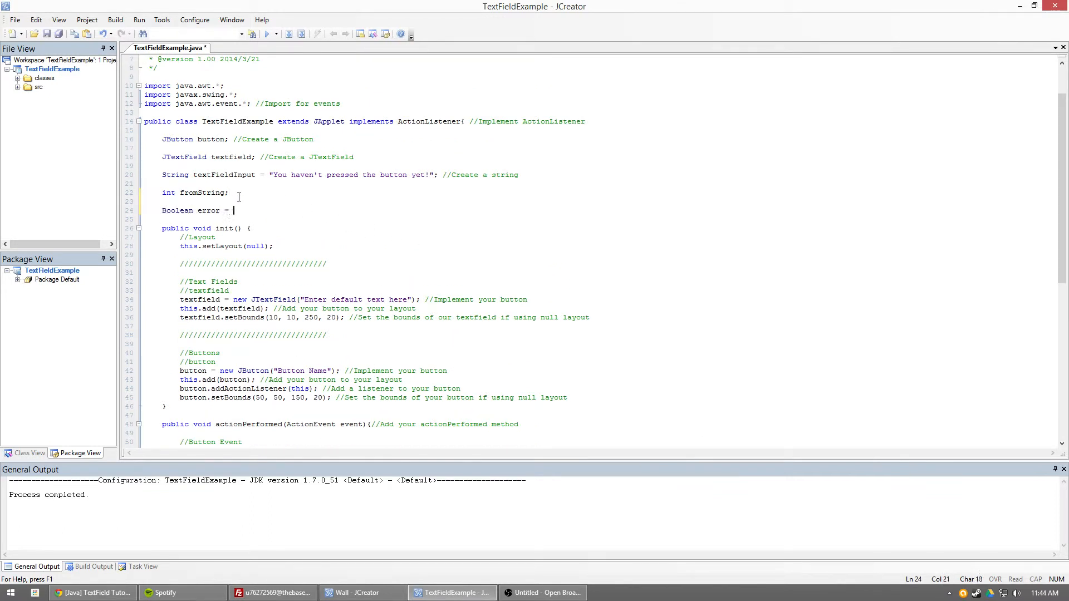
# Initialise error to false and set 'error = true;' in the catch block.
pyautogui.write('false;')
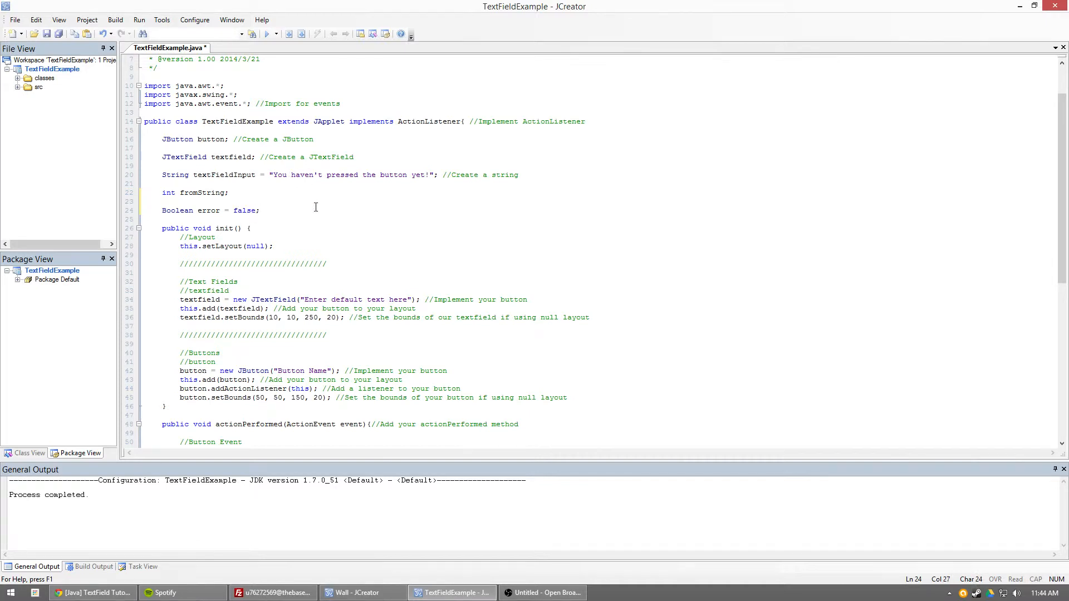
pyautogui.scroll(-3)
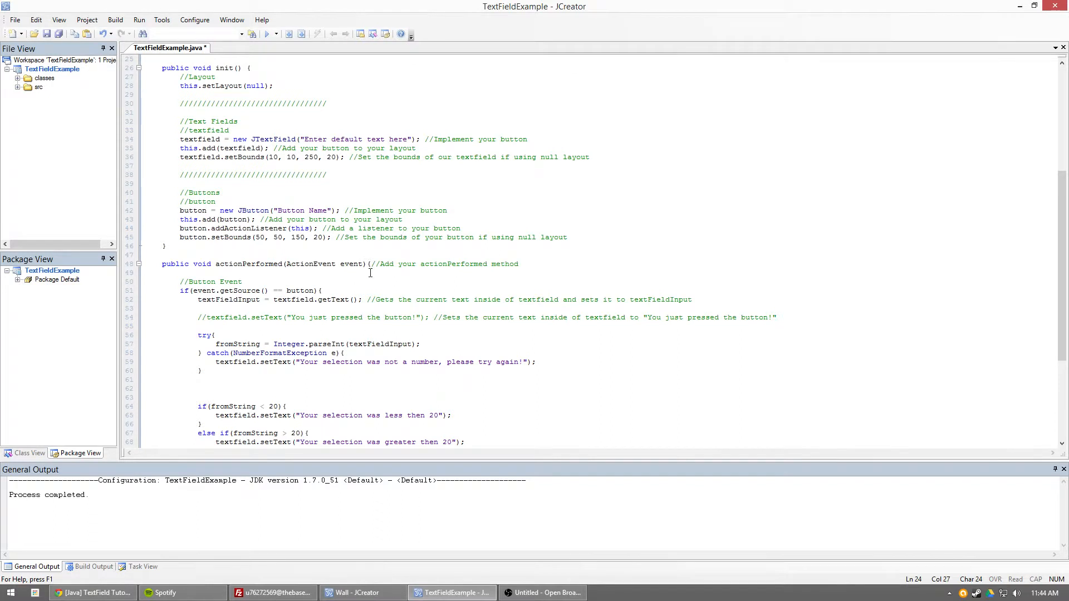
pyautogui.scroll(-3)
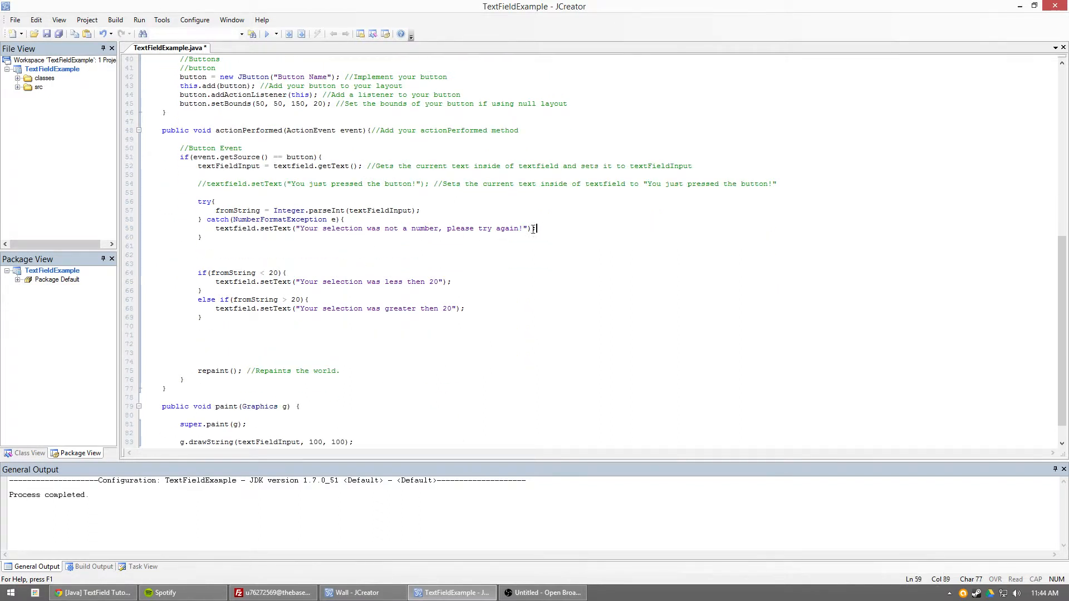
pyautogui.write('B')
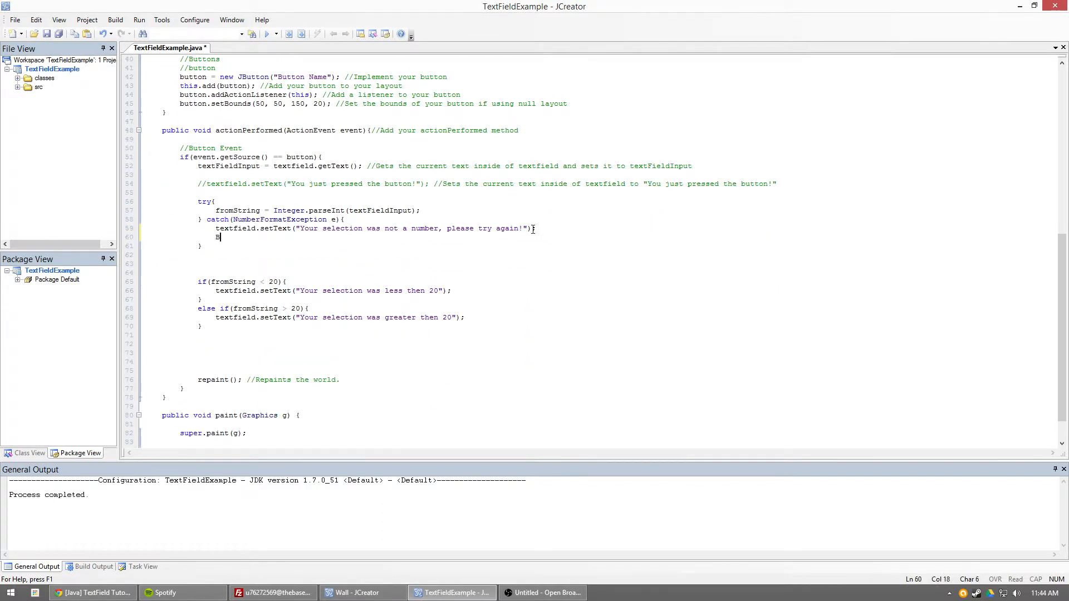
pyautogui.write('rror = true;')
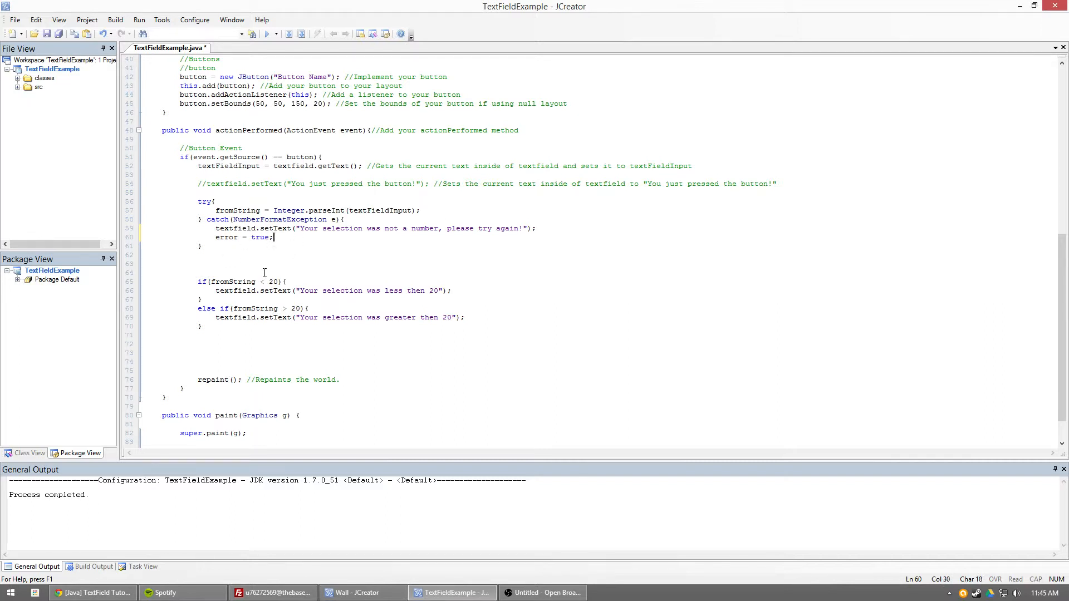
# Wrap the range-check if/else inside if(!error).
pyautogui.write('if')
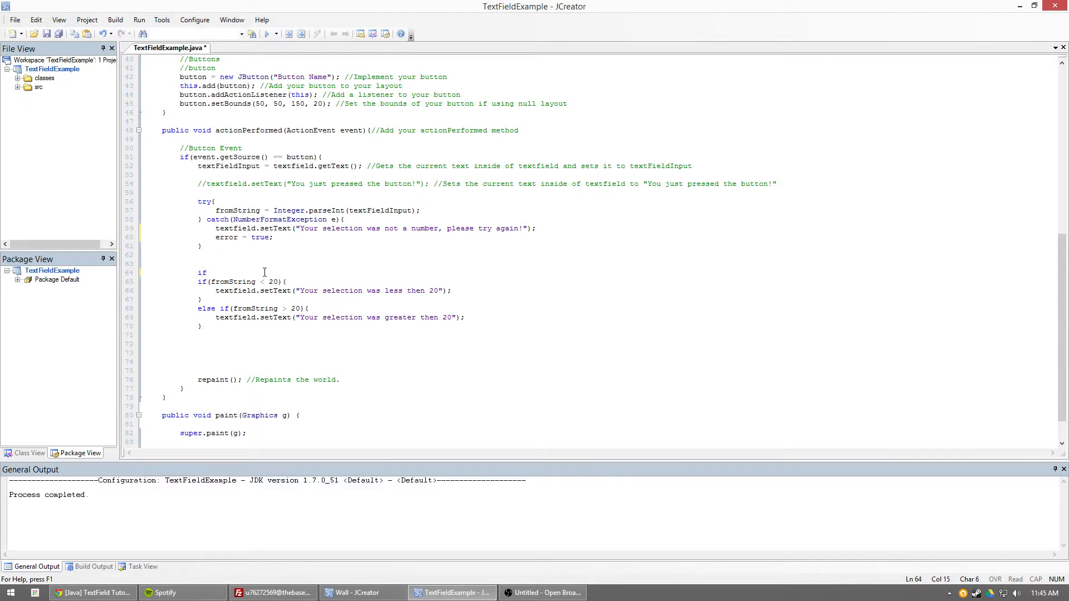
pyautogui.write('()')
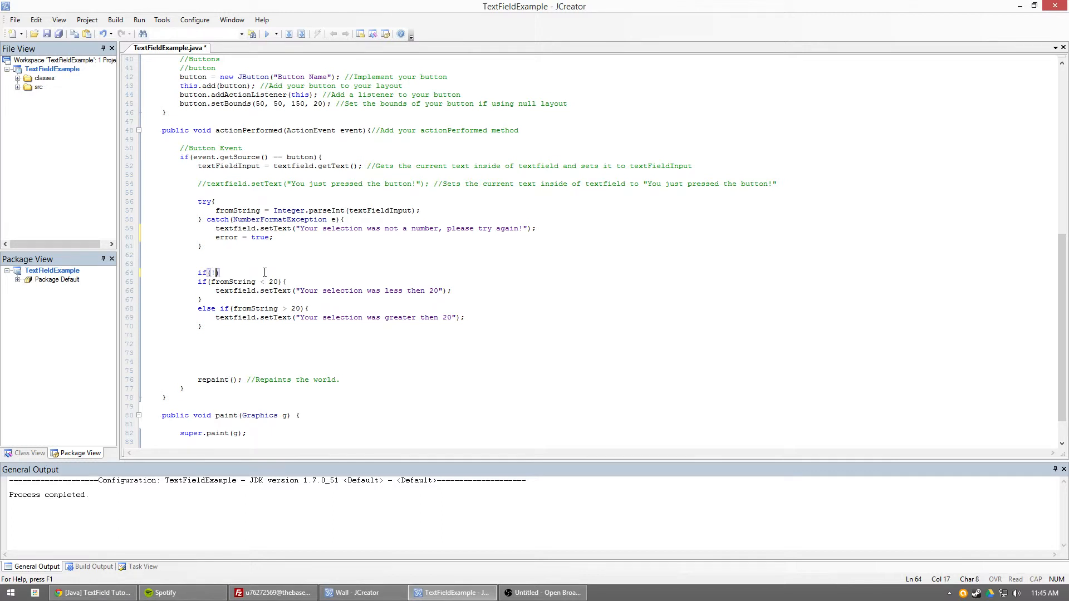
pyautogui.write('error')
pyautogui.click(388, 334)
pyautogui.write('}')
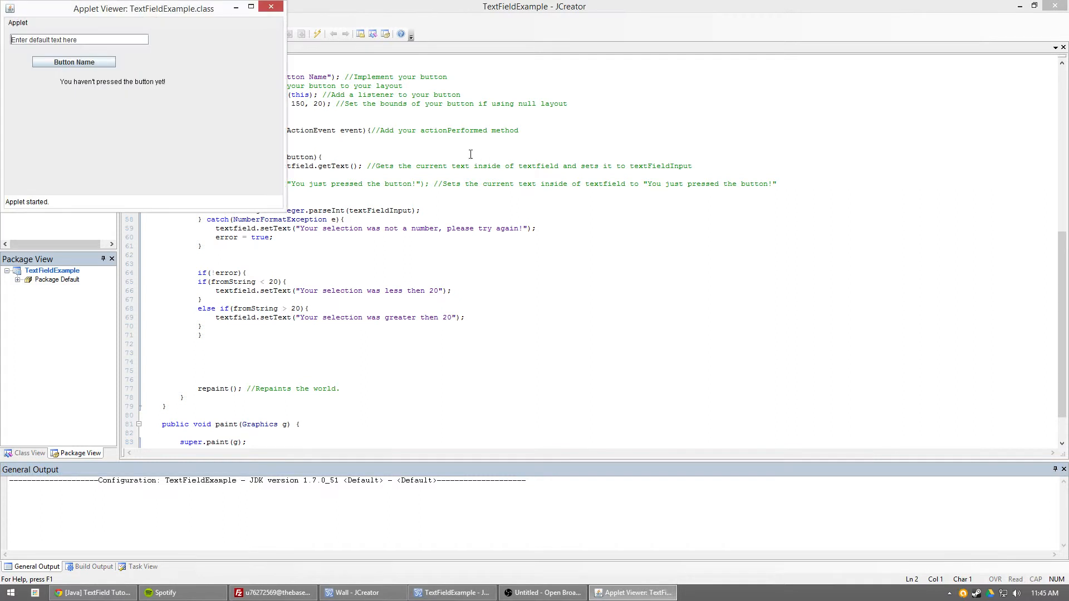
# Submit john in the applet, then move the Applet Viewer away from the code.
pyautogui.write('john')
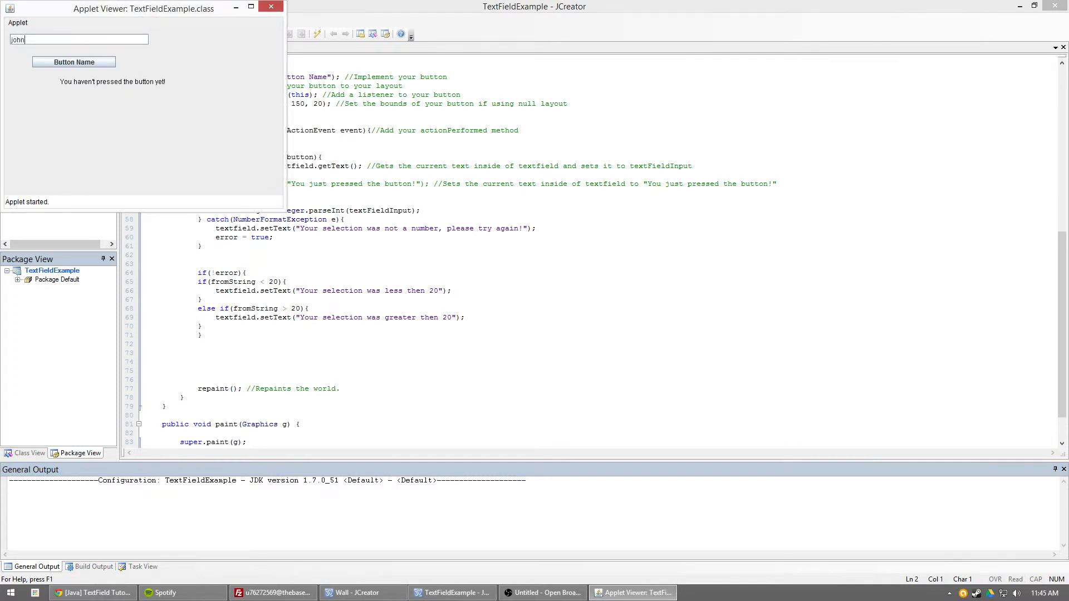
pyautogui.click(74, 61)
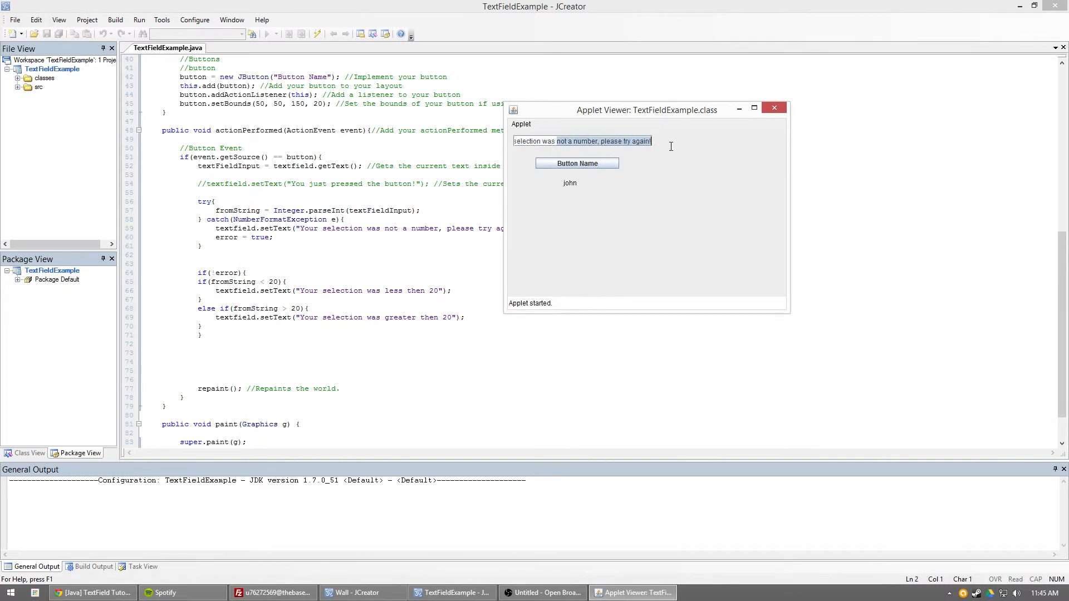
pyautogui.moveTo(647, 110); pyautogui.dragTo(803, 100)
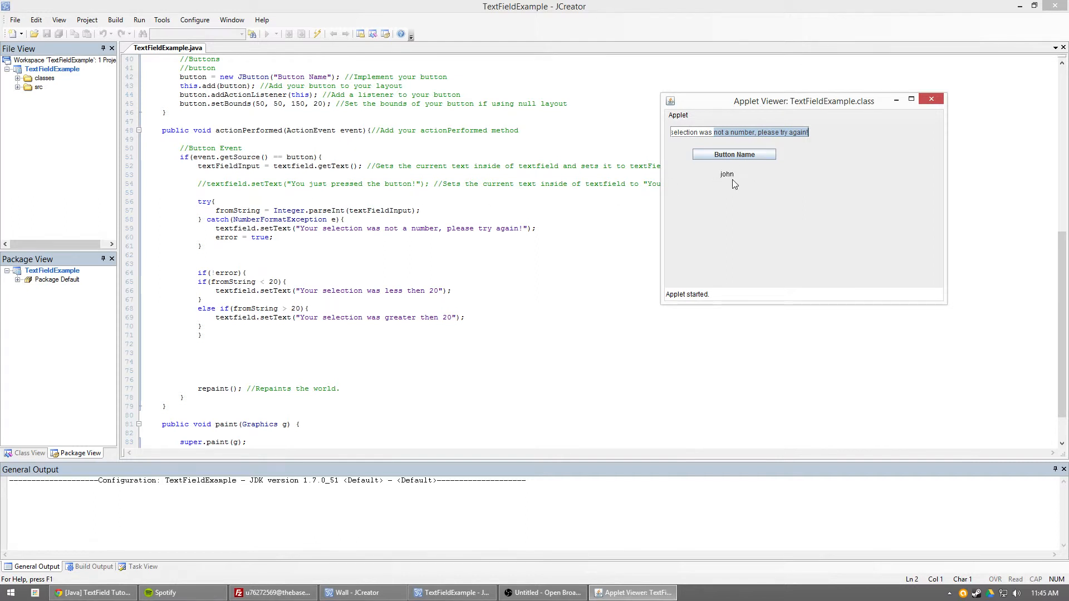
pyautogui.moveTo(730, 183)
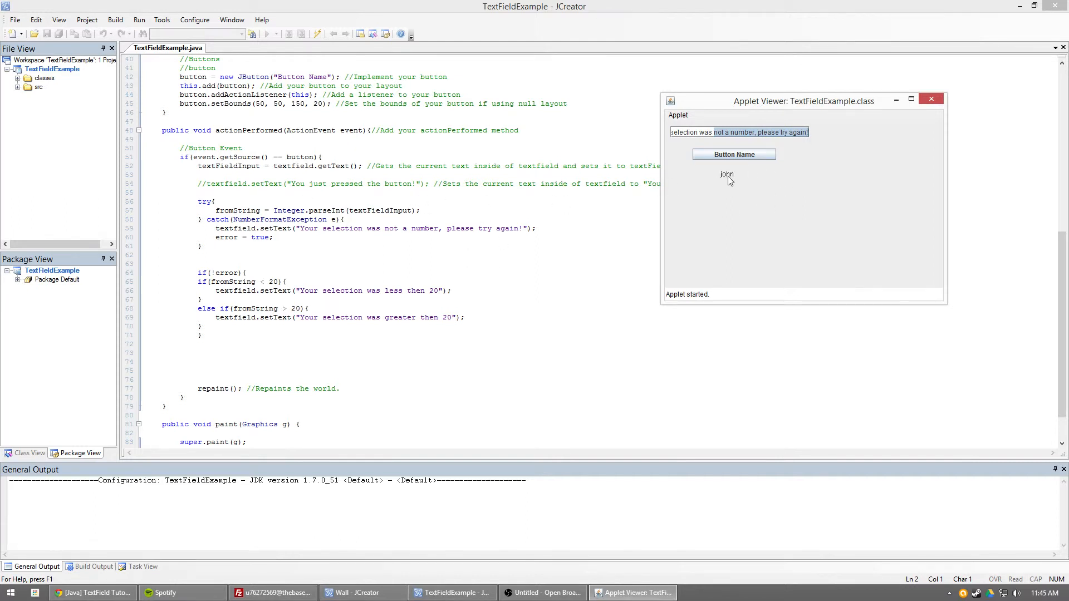
pyautogui.moveTo(746, 174)
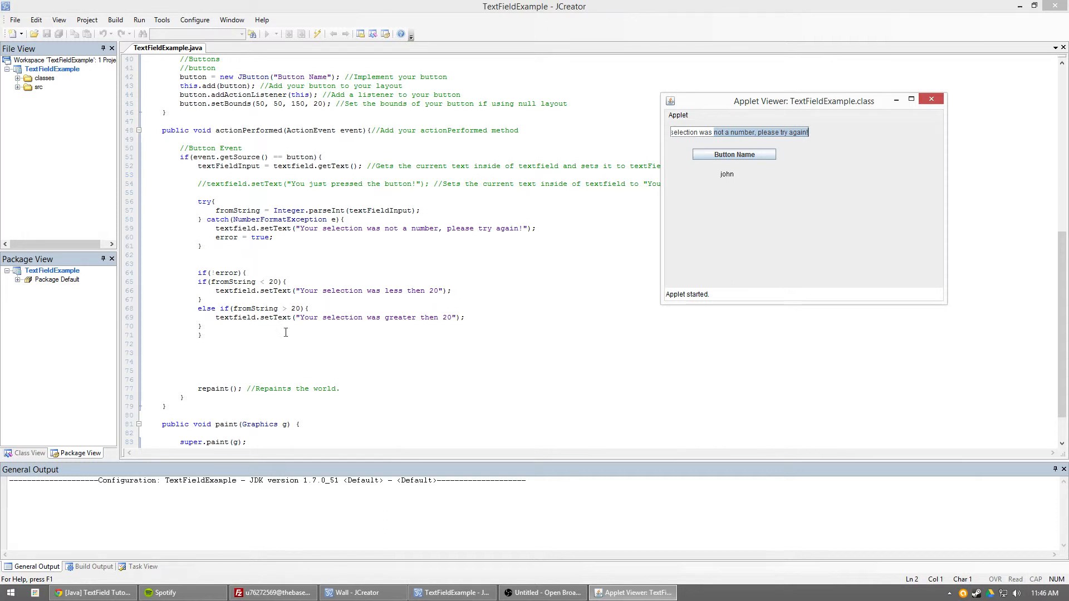
pyautogui.moveTo(777, 149)
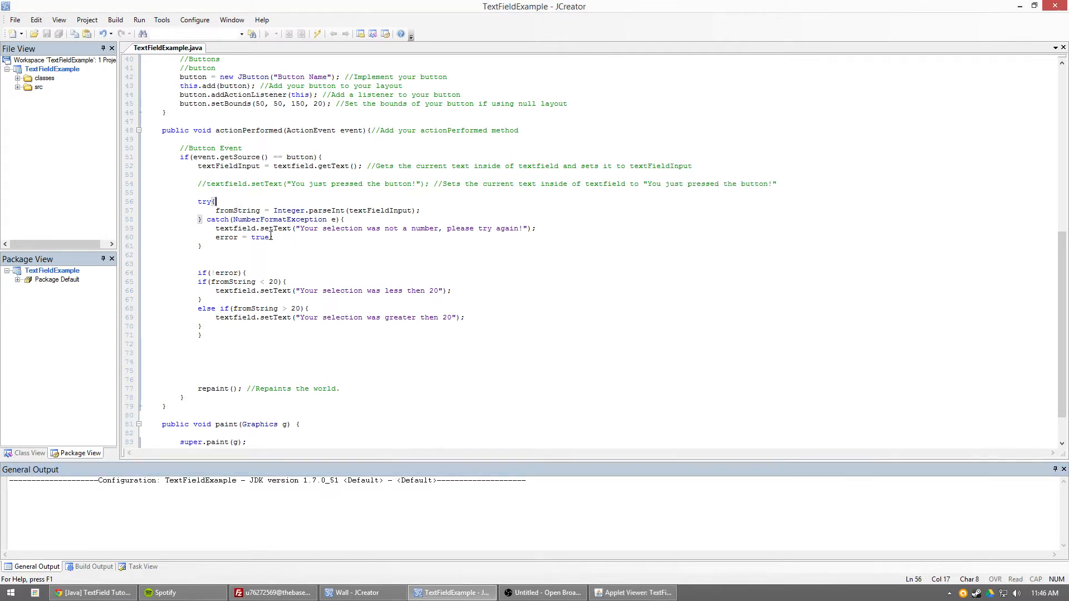
# Add 'error = false;' at the start of the try block.
pyautogui.write('error =')
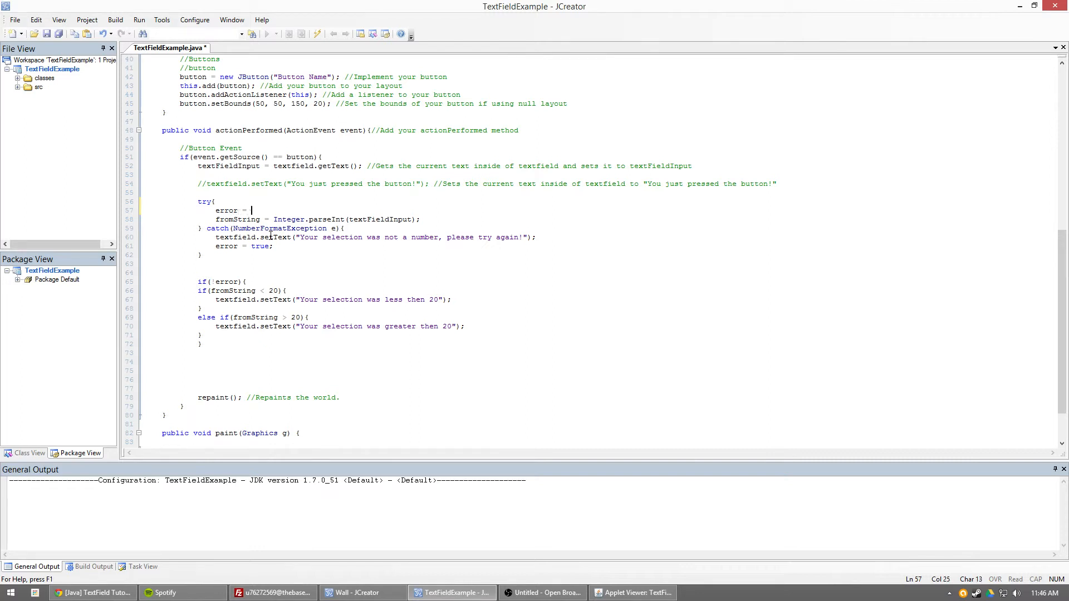
pyautogui.write('false;')
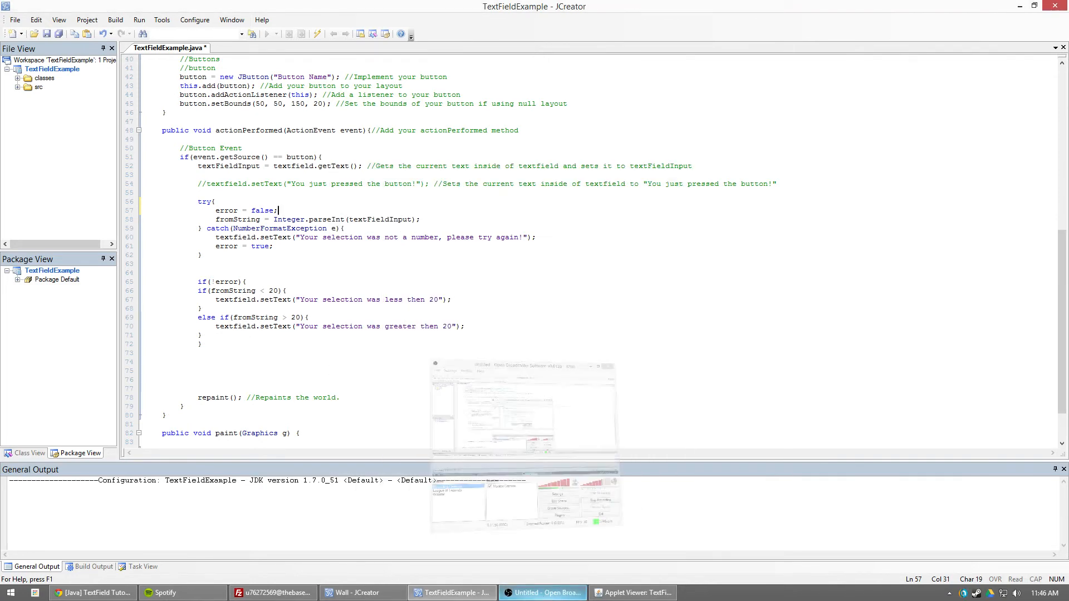
# Retest the applet, enter 2 as the new input, and return to the editor.
pyautogui.click(733, 154)
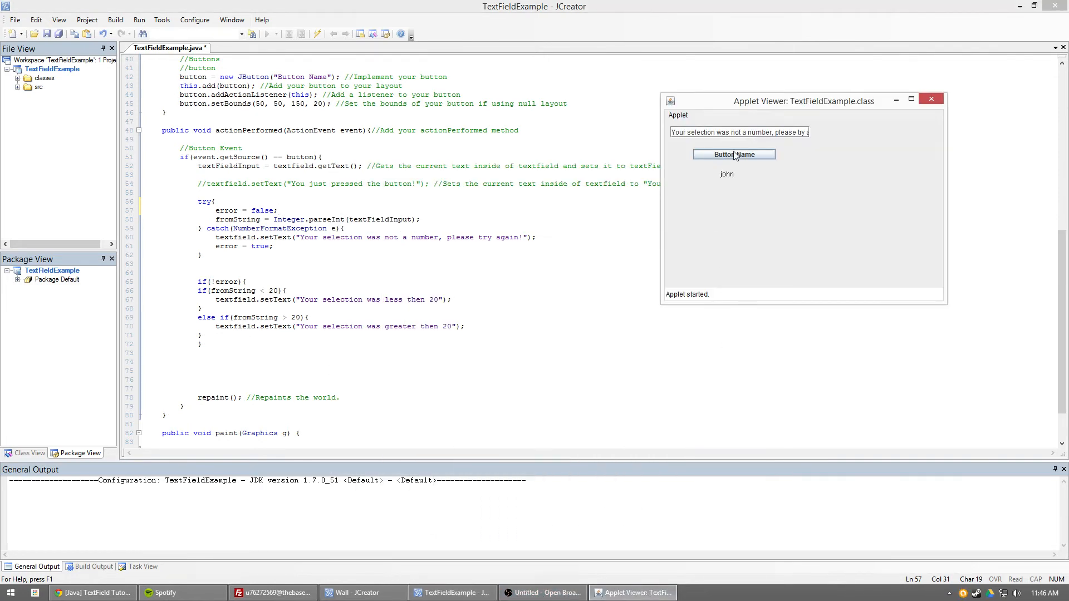
pyautogui.click(733, 154)
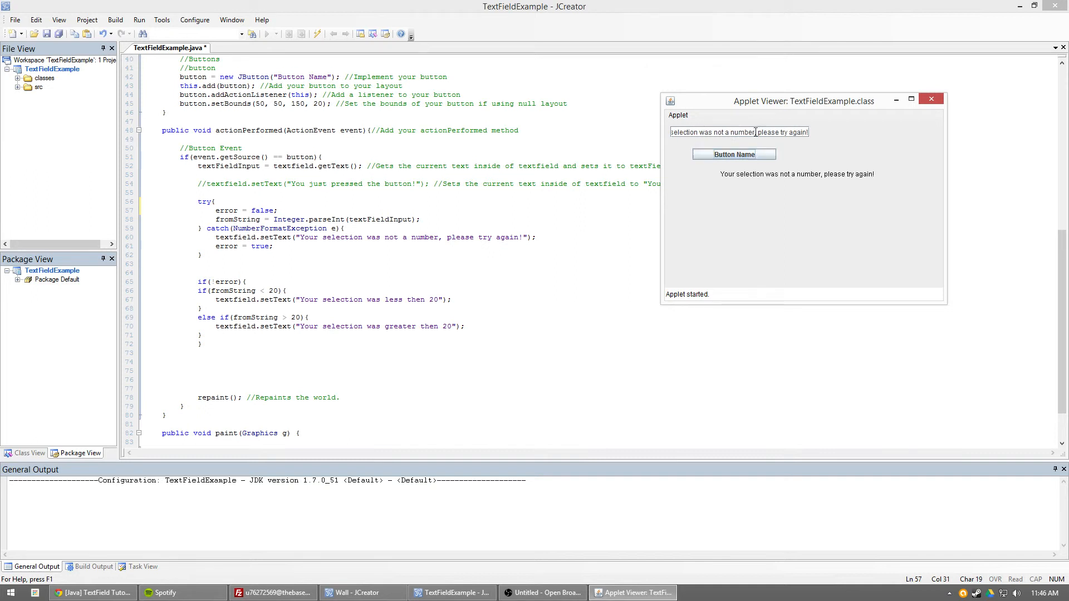
pyautogui.write('2')
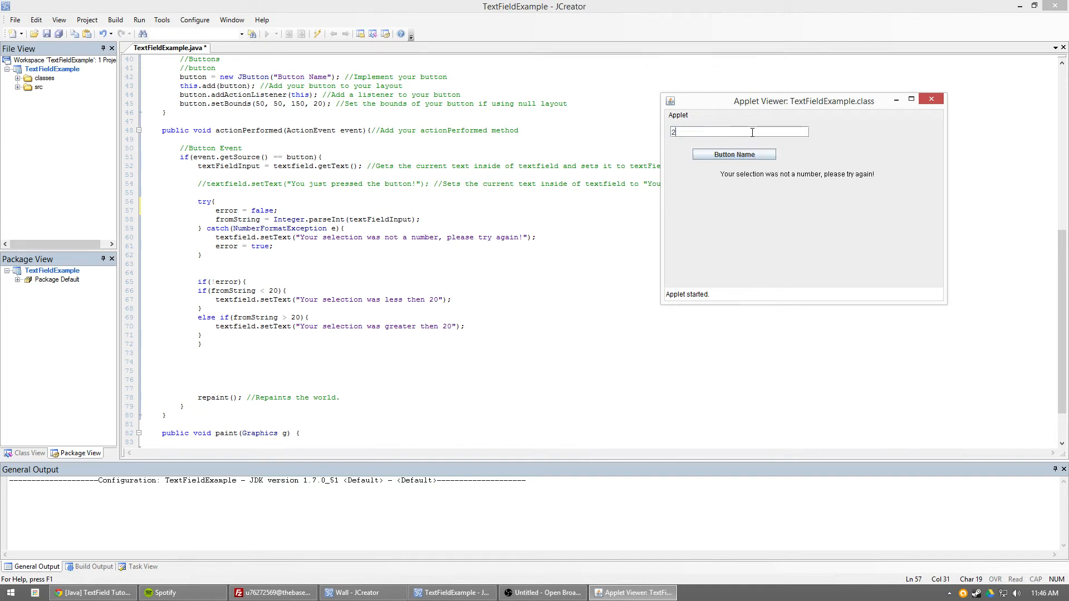
pyautogui.click(734, 154)
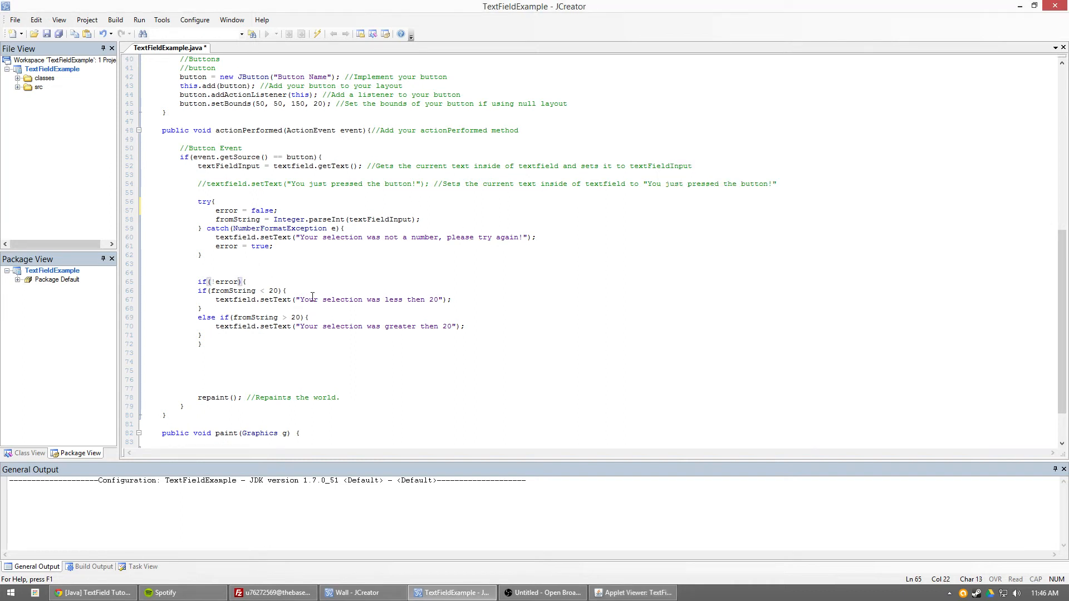
pyautogui.moveTo(296, 316)
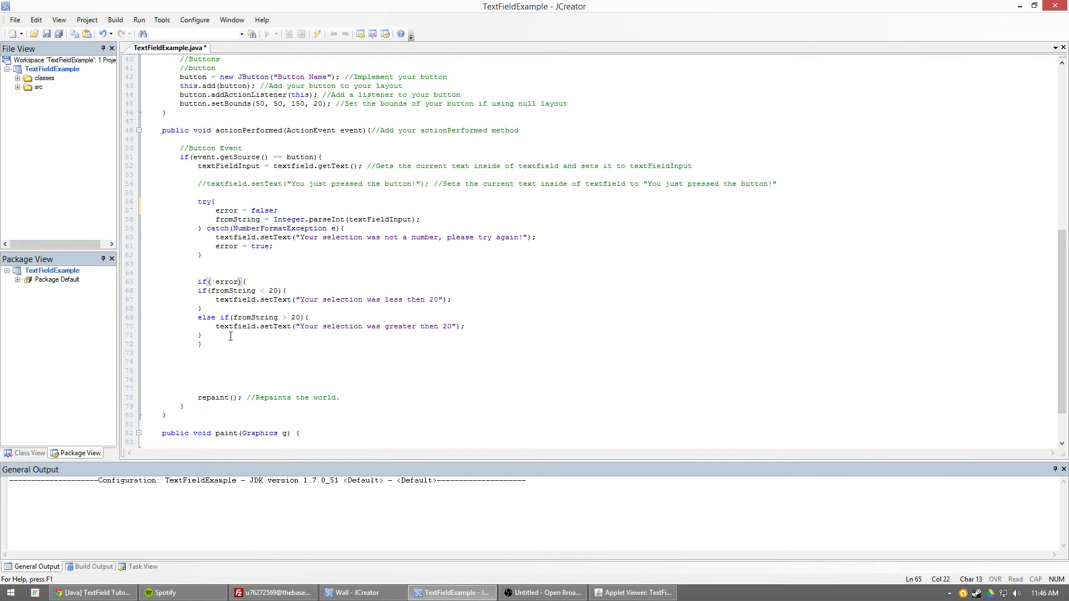
pyautogui.moveTo(259, 135)
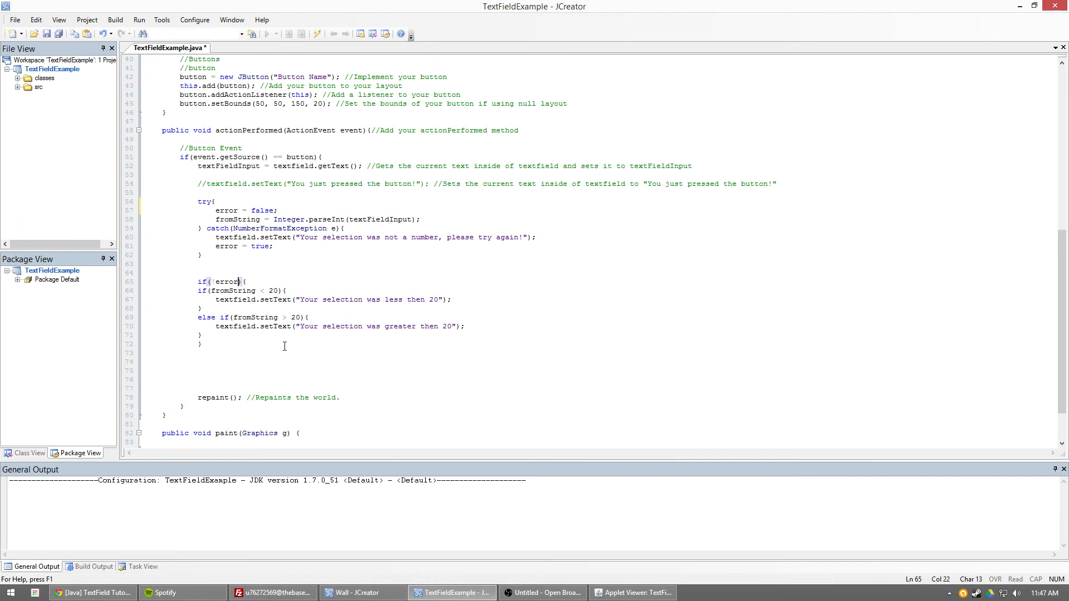
pyautogui.moveTo(288, 373)
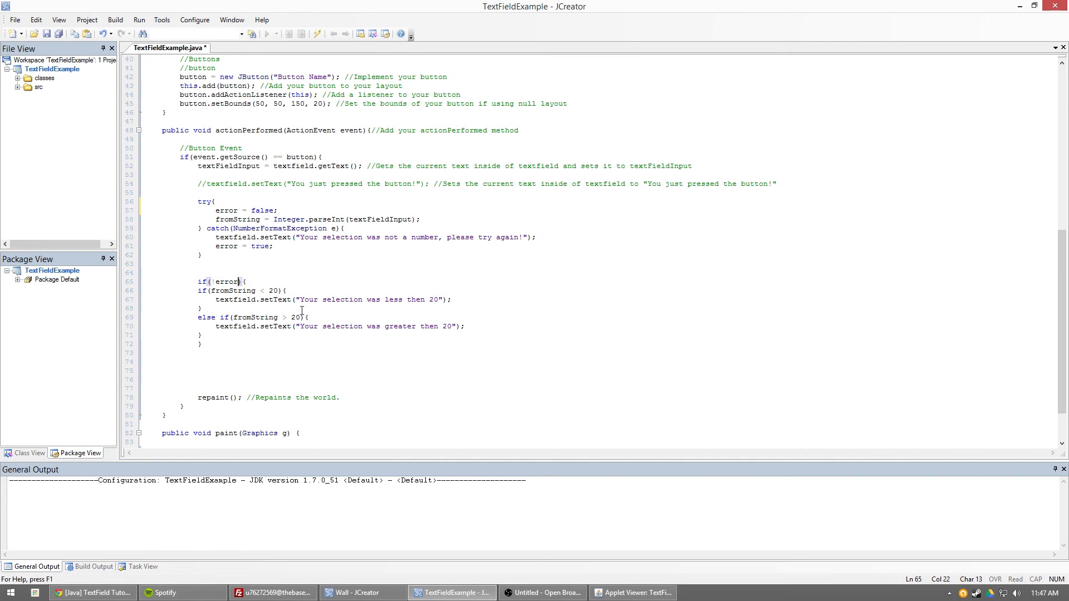
pyautogui.moveTo(300, 407)
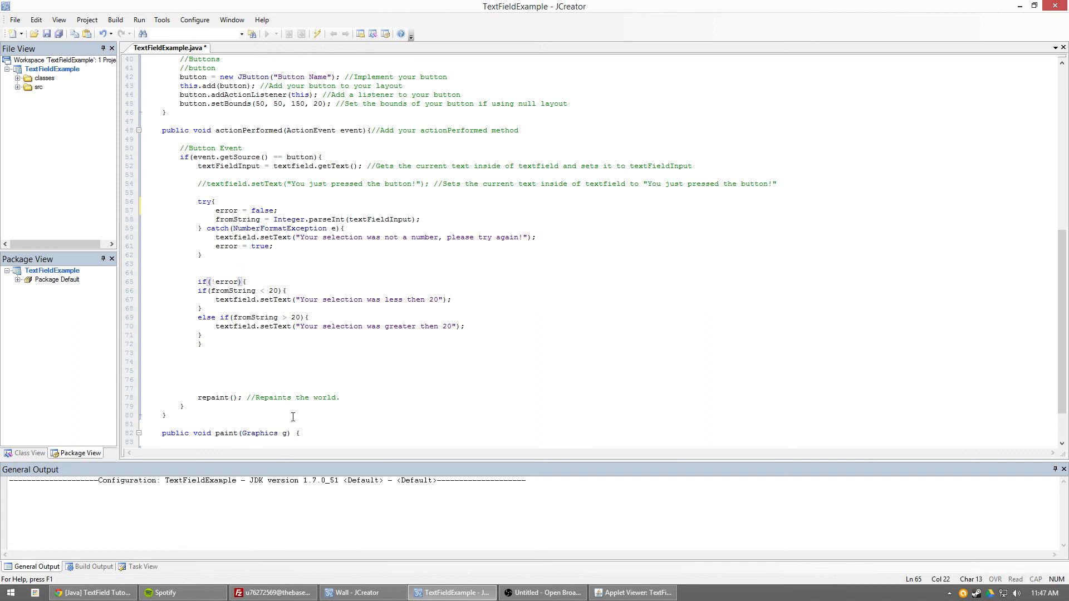
pyautogui.moveTo(307, 387)
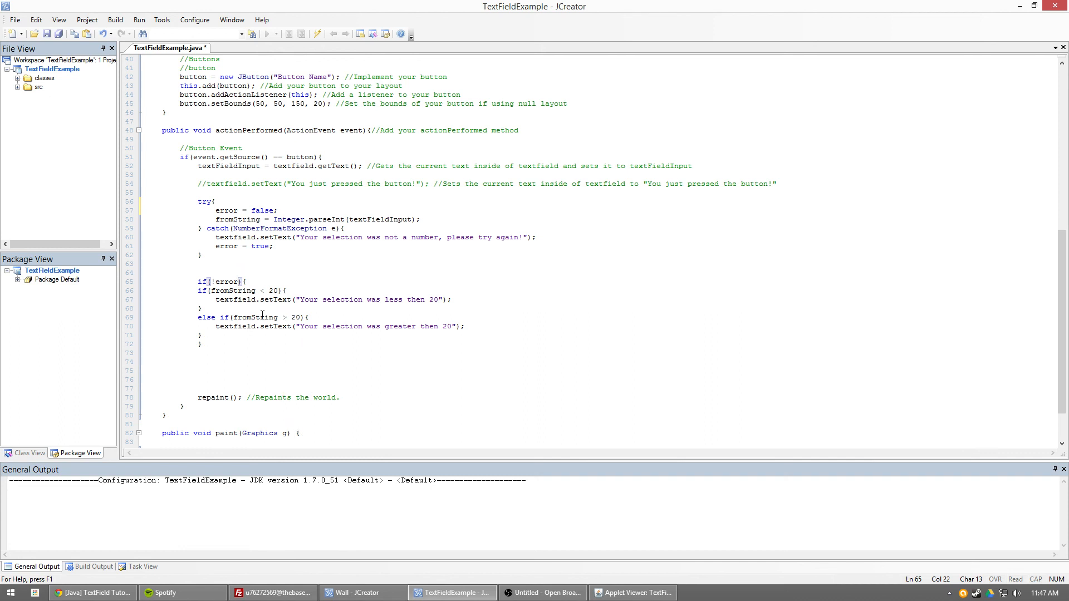
pyautogui.click(542, 592)
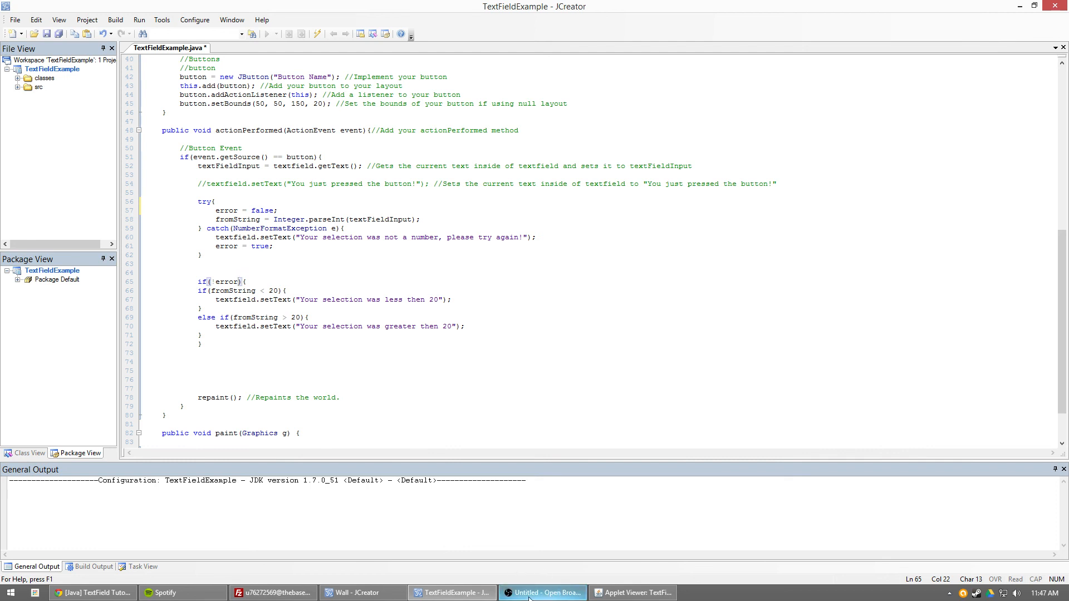
pyautogui.click(542, 592)
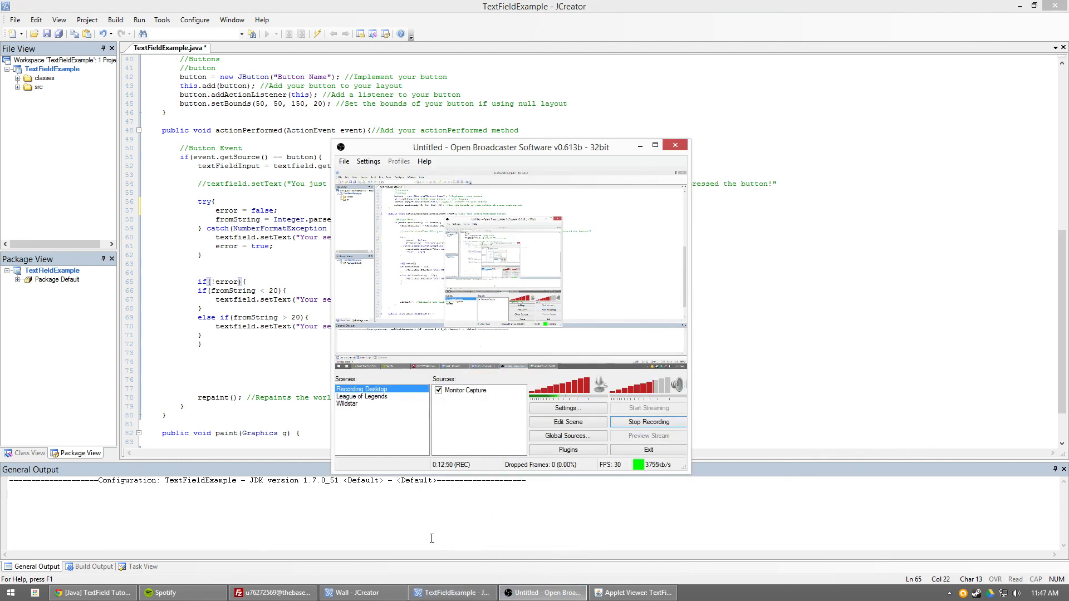